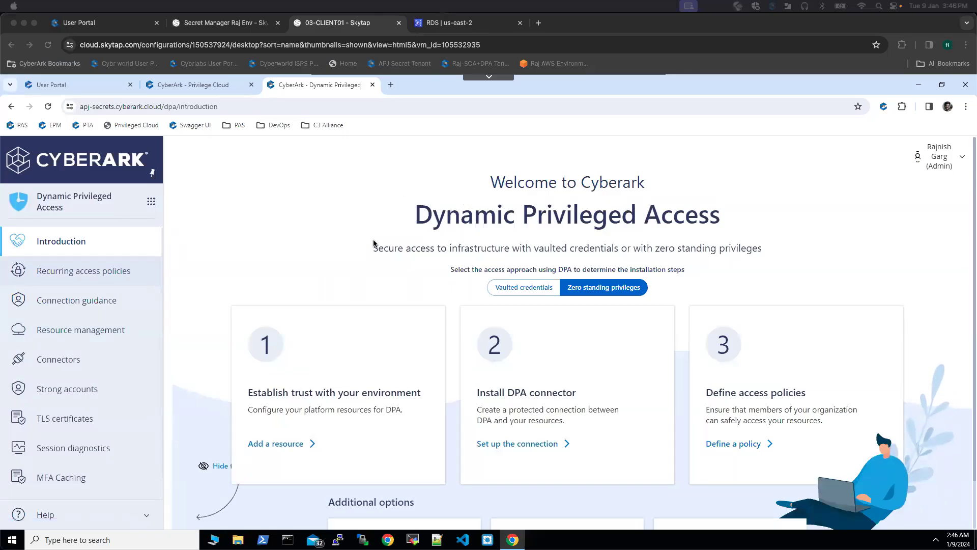
mouse_move(555, 167)
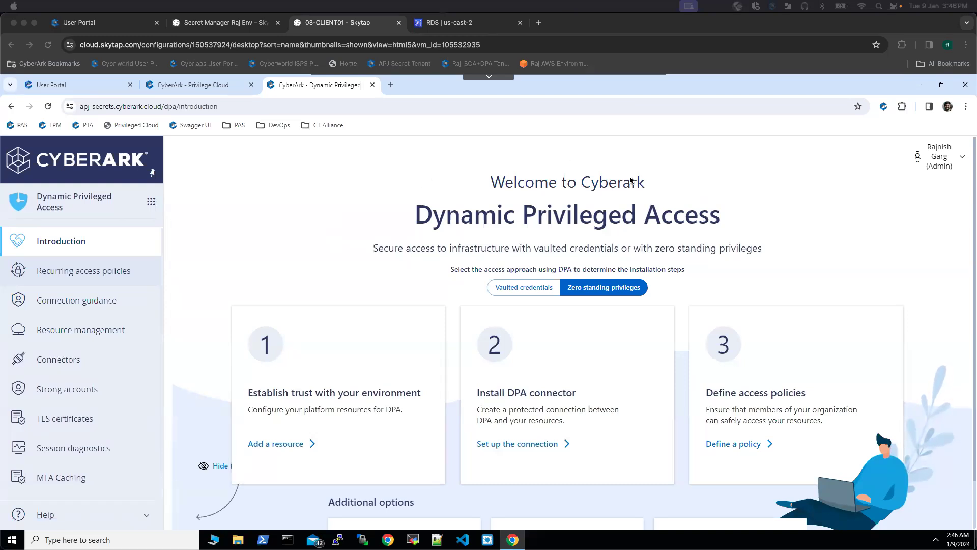
mouse_move(639, 308)
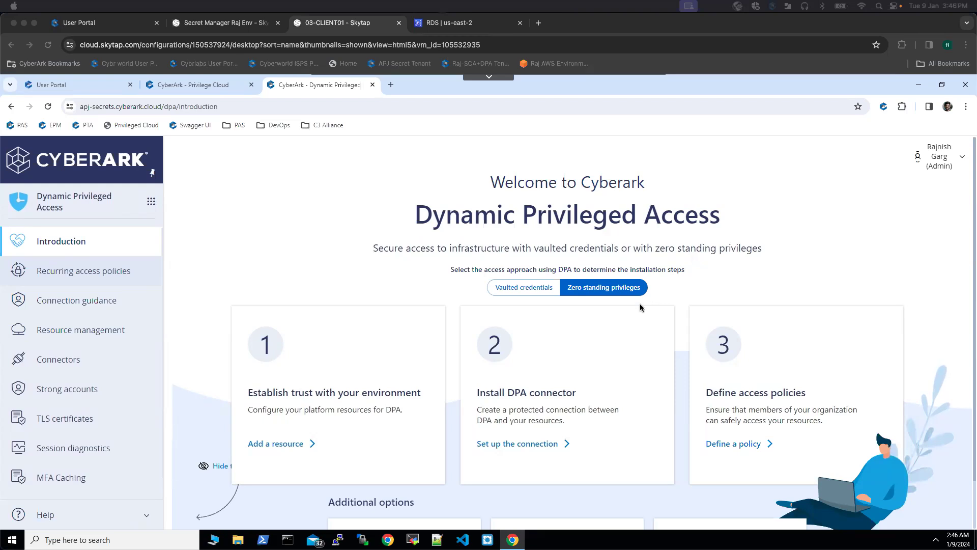
mouse_move(569, 302)
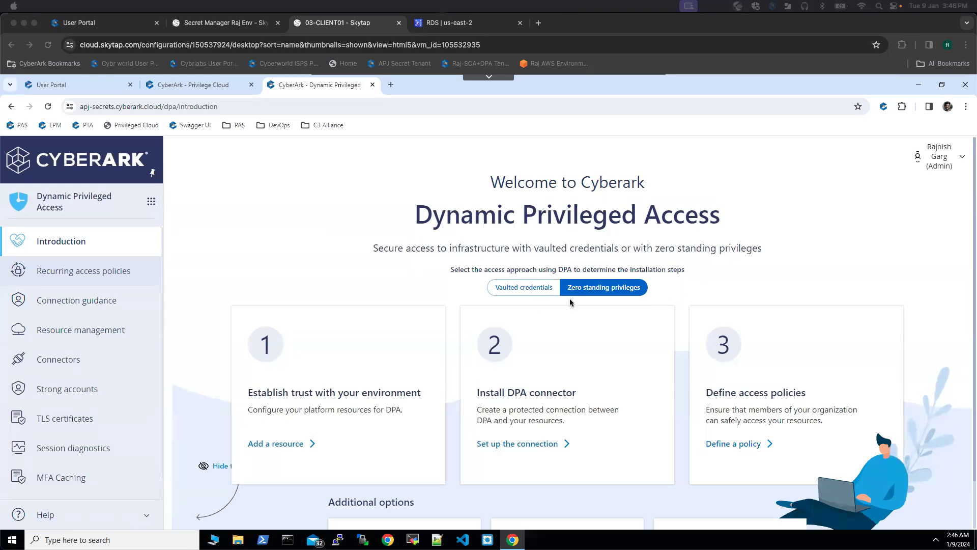
mouse_move(590, 245)
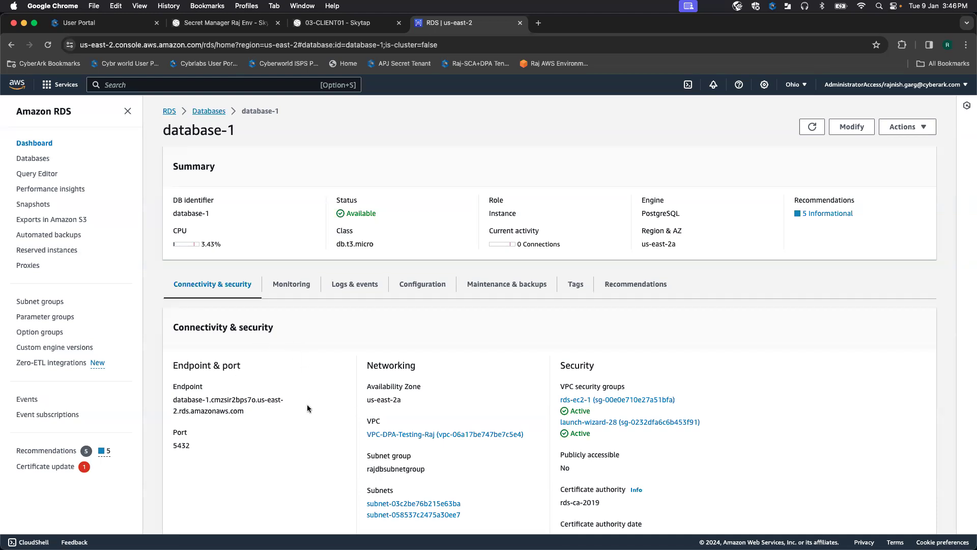
mouse_move(380, 186)
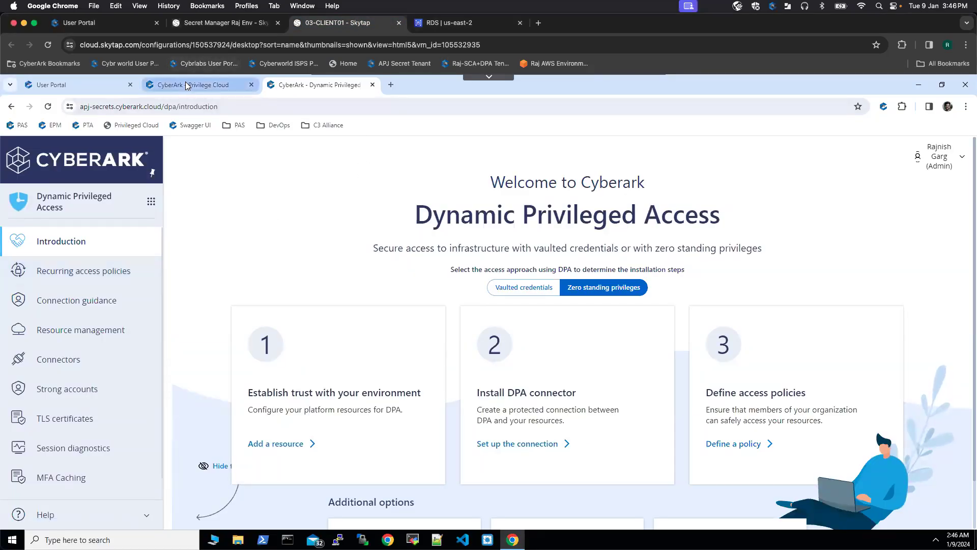
Review the postgres account details for database-1, including address, database and account name PostgresDPA.
click(200, 84)
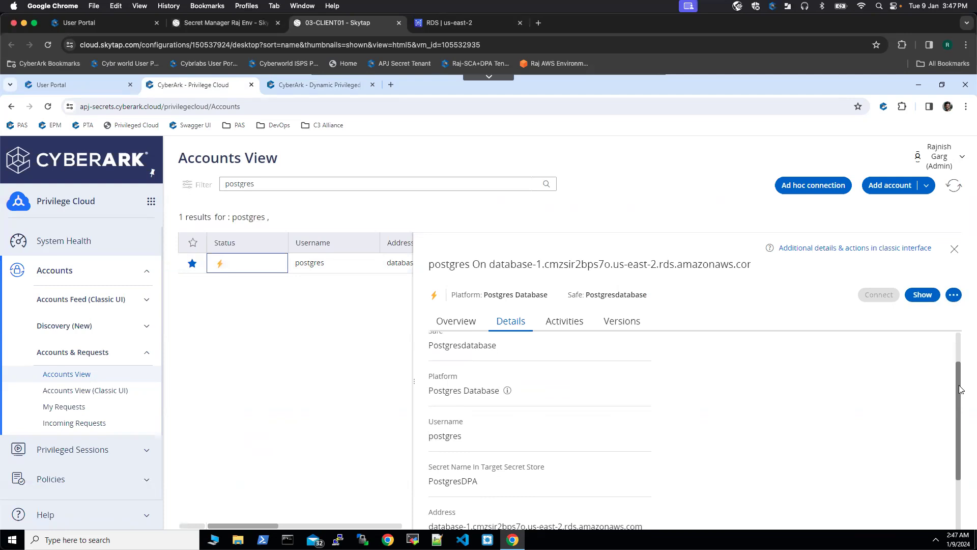
scroll(down, 3)
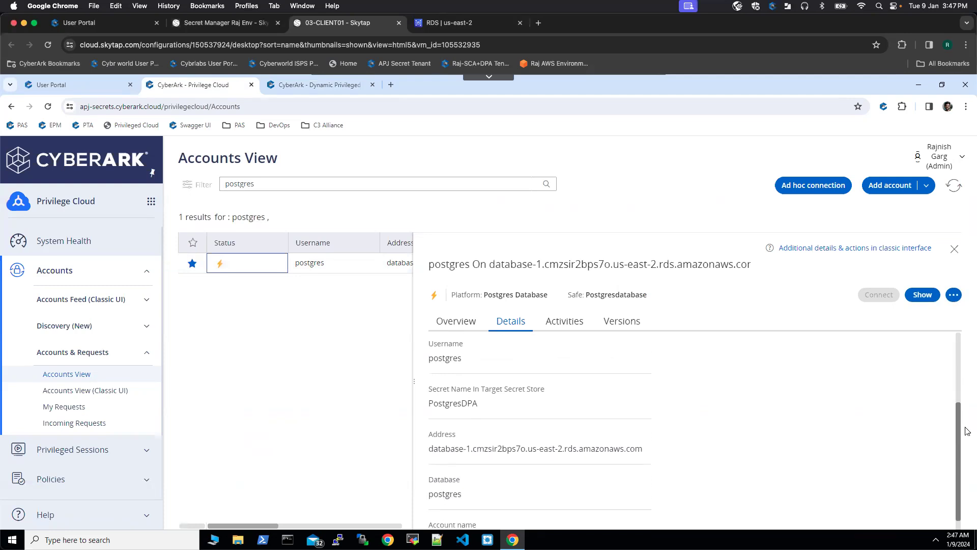
scroll(down, 3)
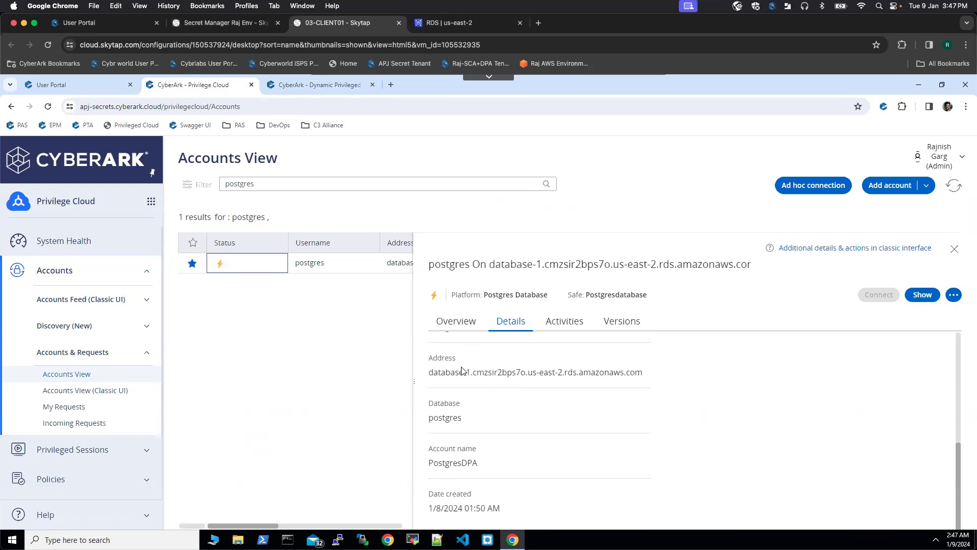
mouse_move(482, 367)
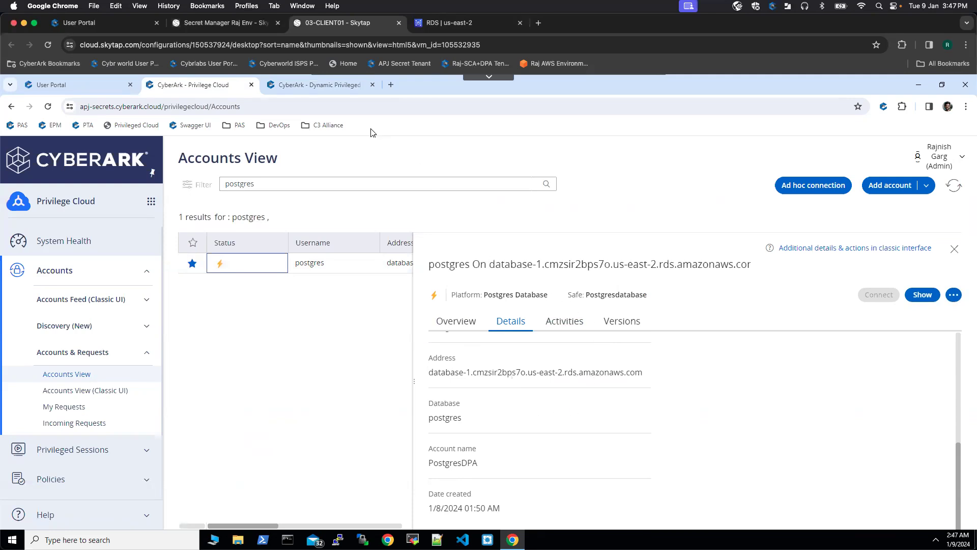
click(318, 84)
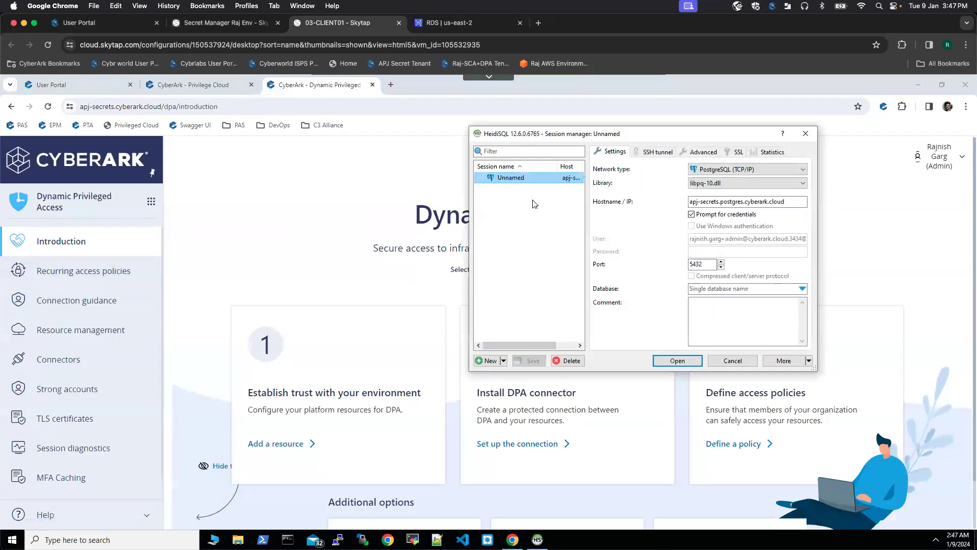
mouse_move(506, 345)
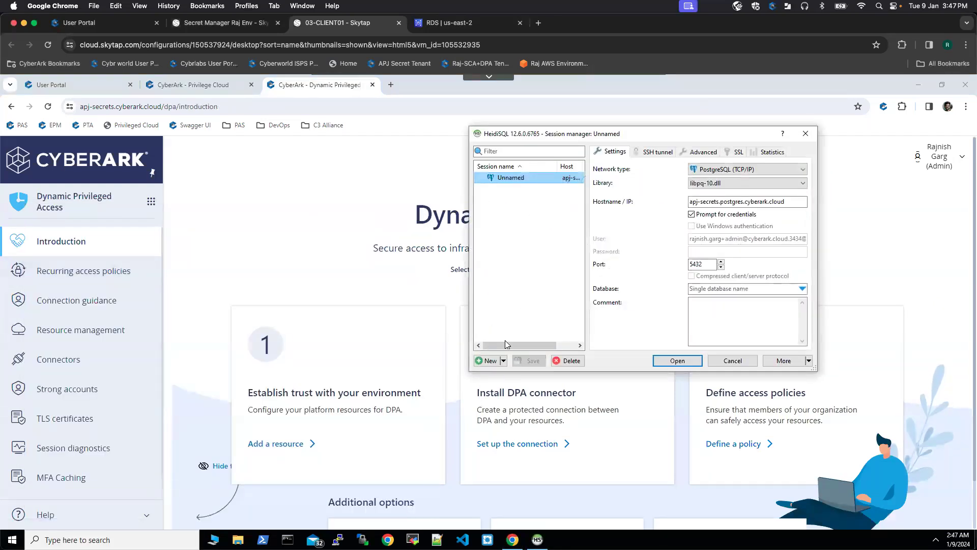
Add a new HeidiSQL session with network type PostgreSQL (TCP/IP).
click(488, 360)
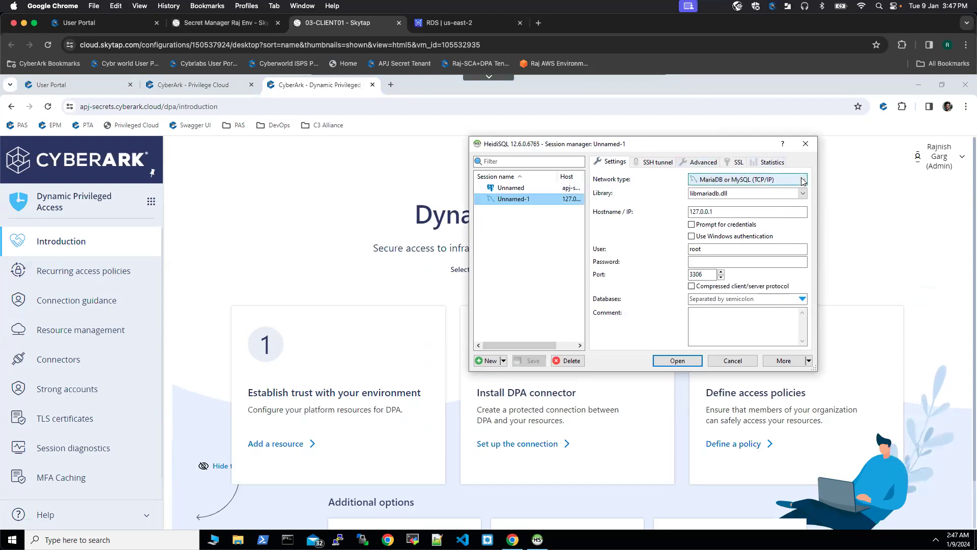
click(804, 180)
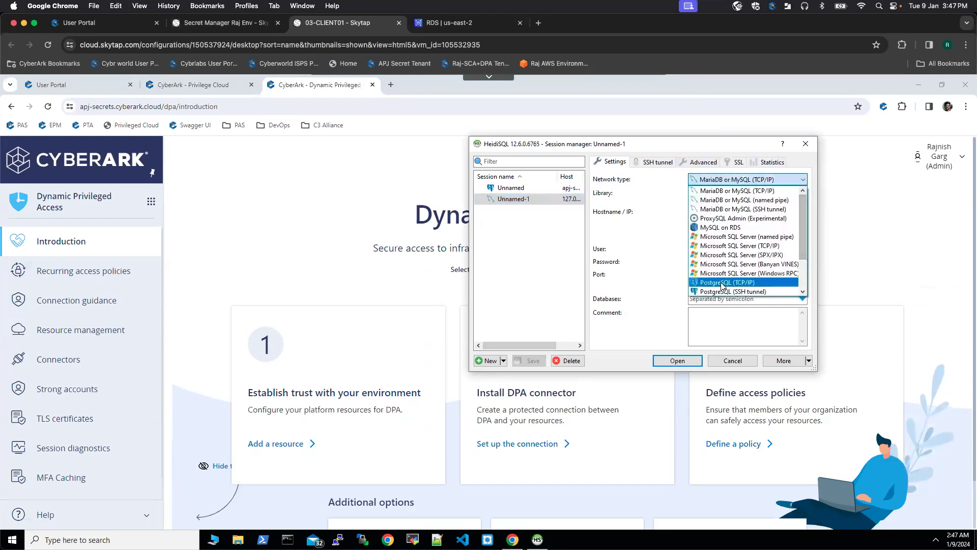
click(725, 282)
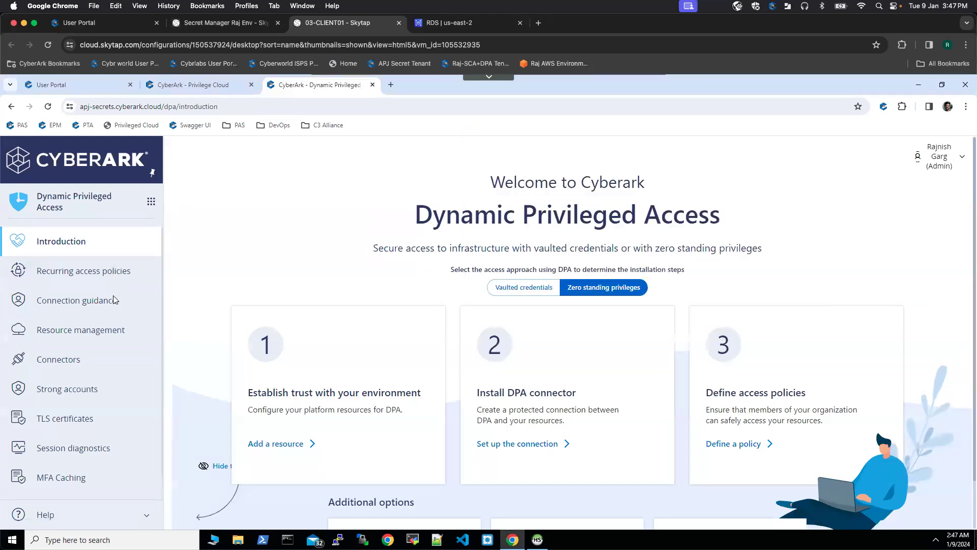
Show DPA's PostgreSQL database connection guidance and copy its hostname.
click(77, 300)
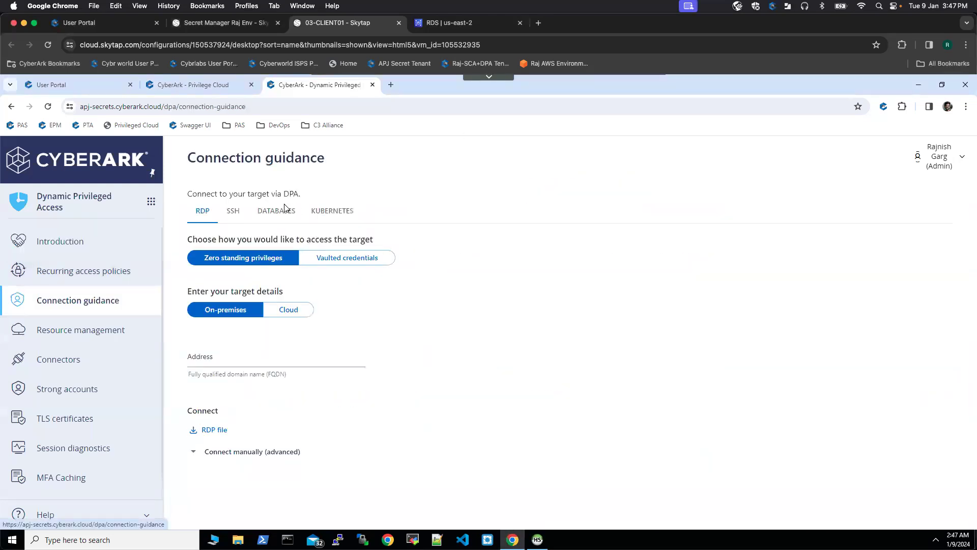
click(276, 210)
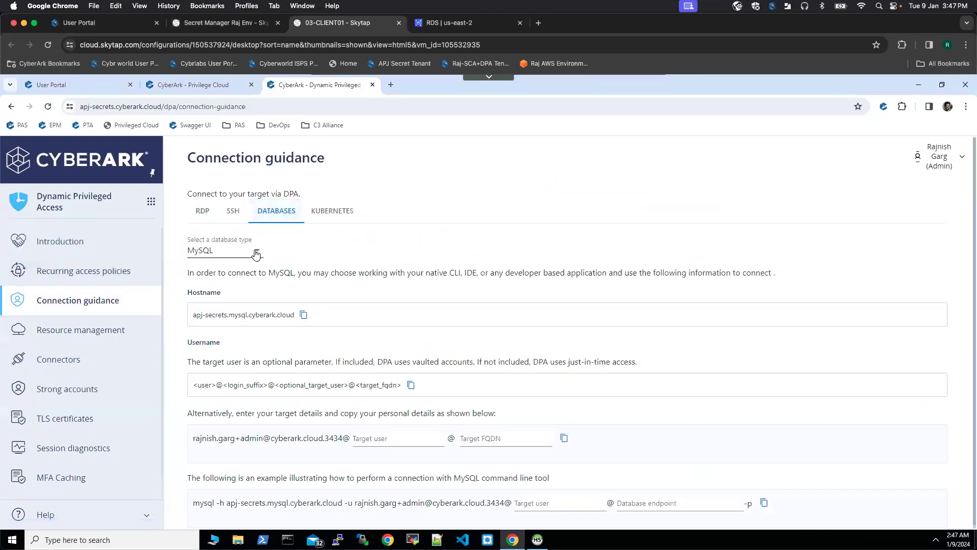
click(225, 250)
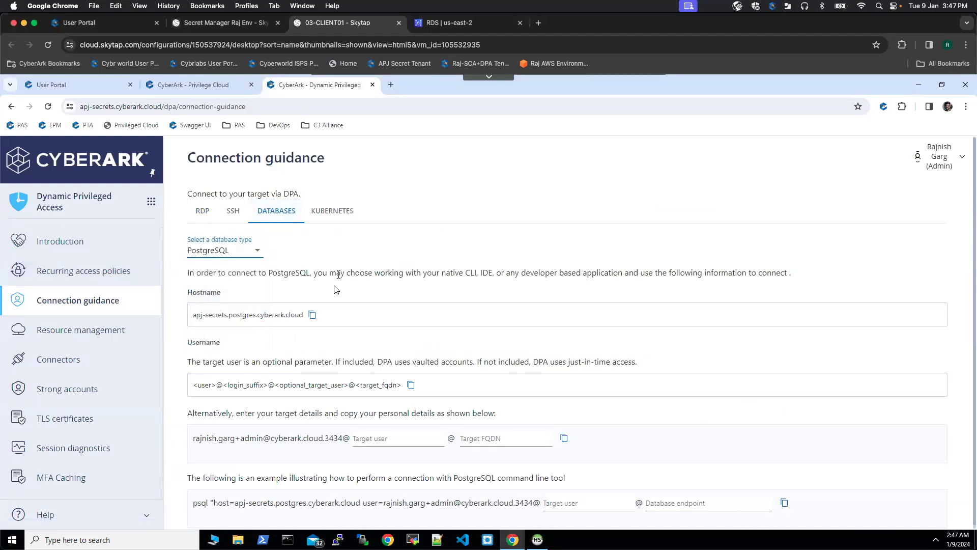
click(312, 314)
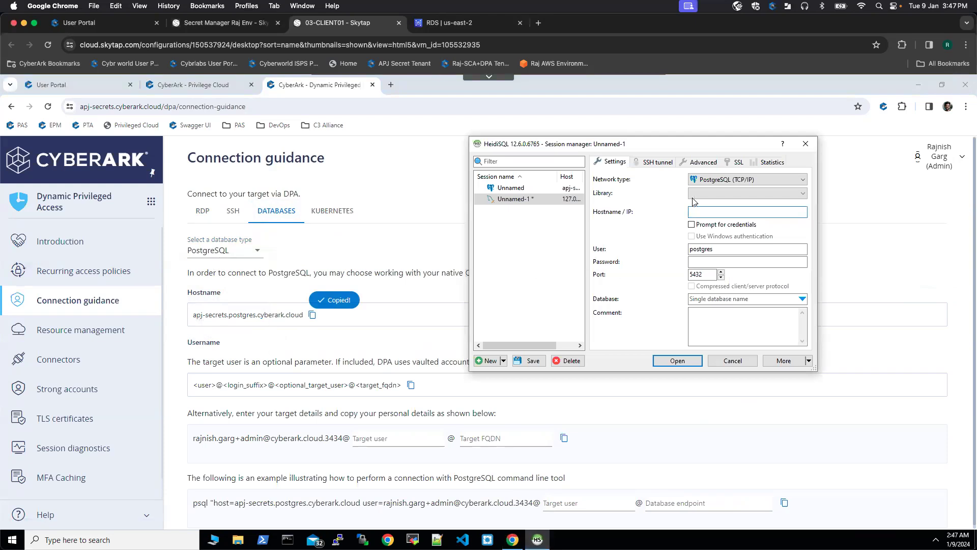
Paste hostname apj-secrets.postgres.cyberark.cloud into HeidiSQL and set Library to libpq-10.dll.
right_click(748, 212)
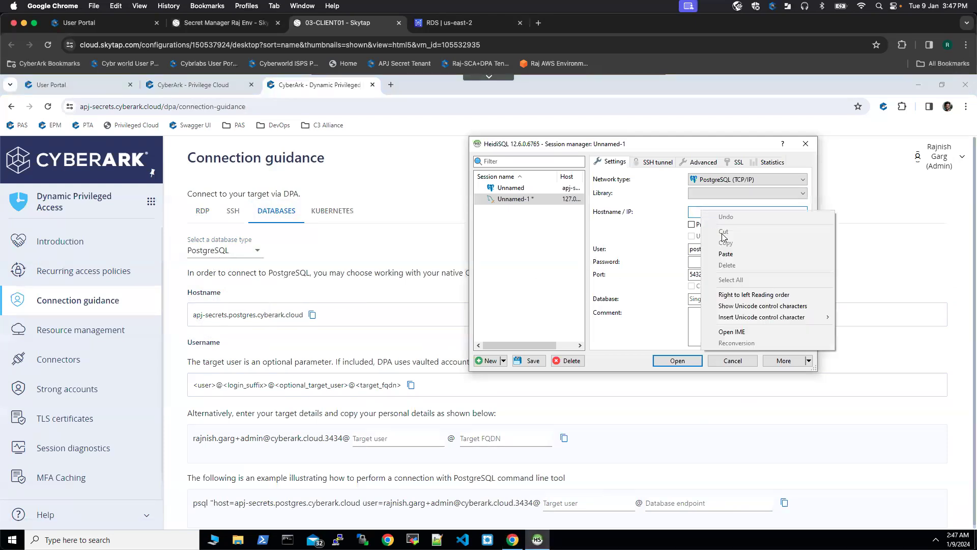
click(725, 253)
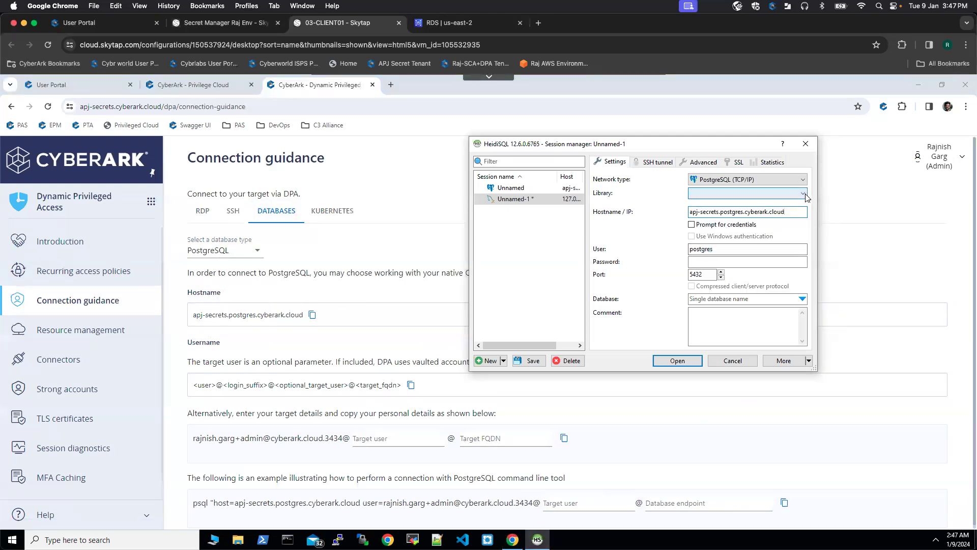
click(748, 193)
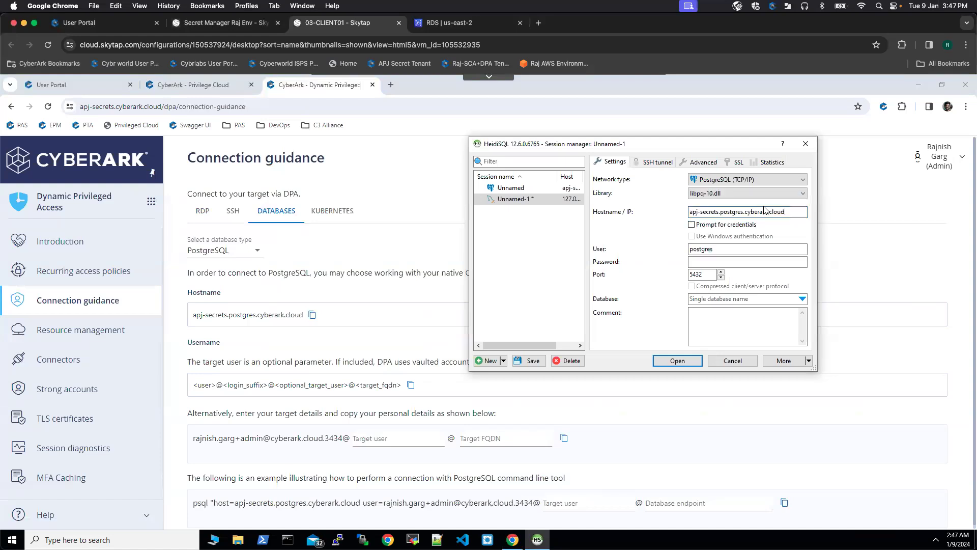
click(747, 249)
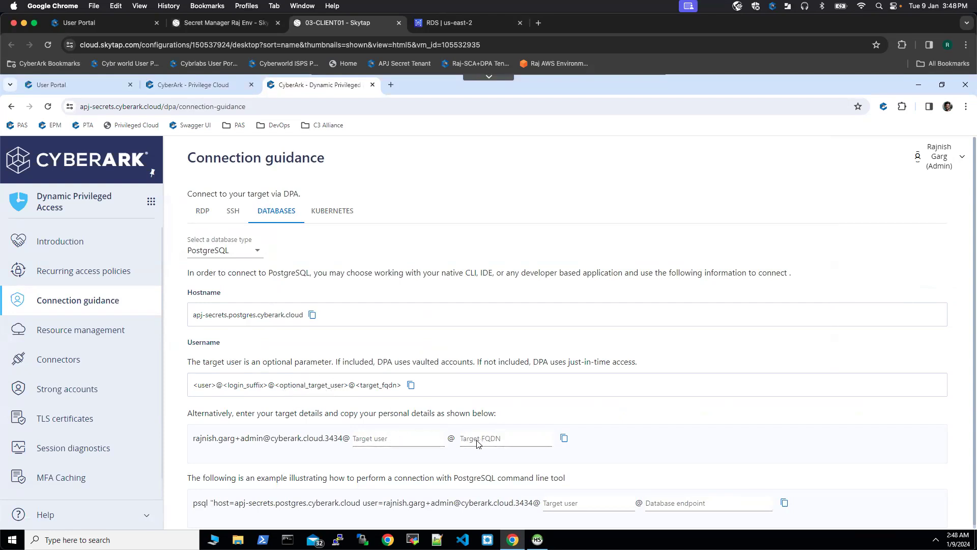
Fill the User field with the DPA login string for database-1.cmzsir2bps7o.us-east-2.rds.amazonaws.com.
text(database-1.cmzsir2bps7o.us-east-2.rds.amazonaws.com)
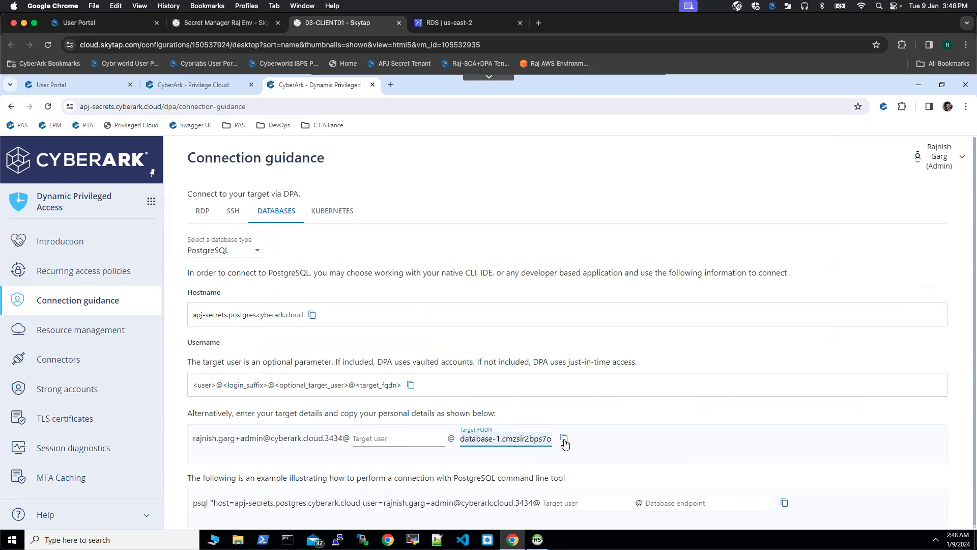
click(564, 438)
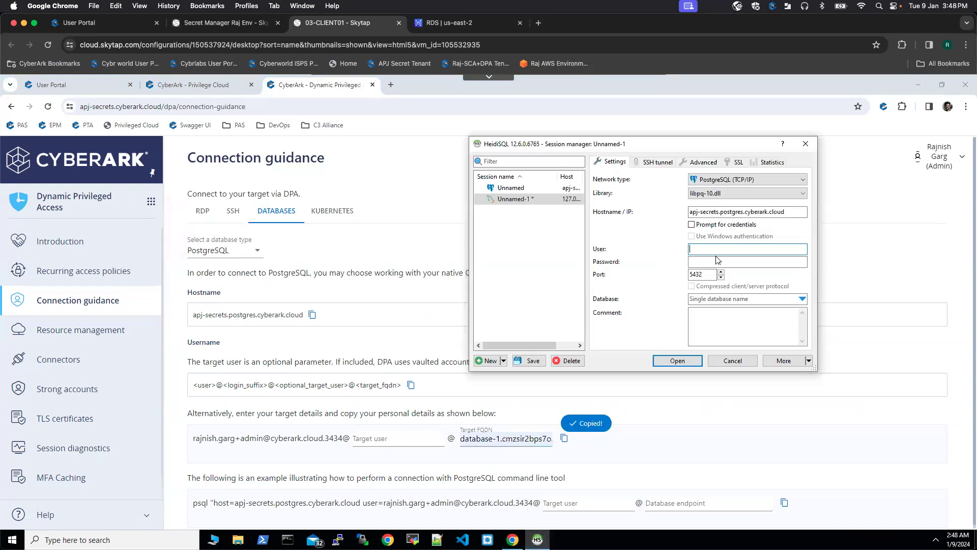
right_click(747, 247)
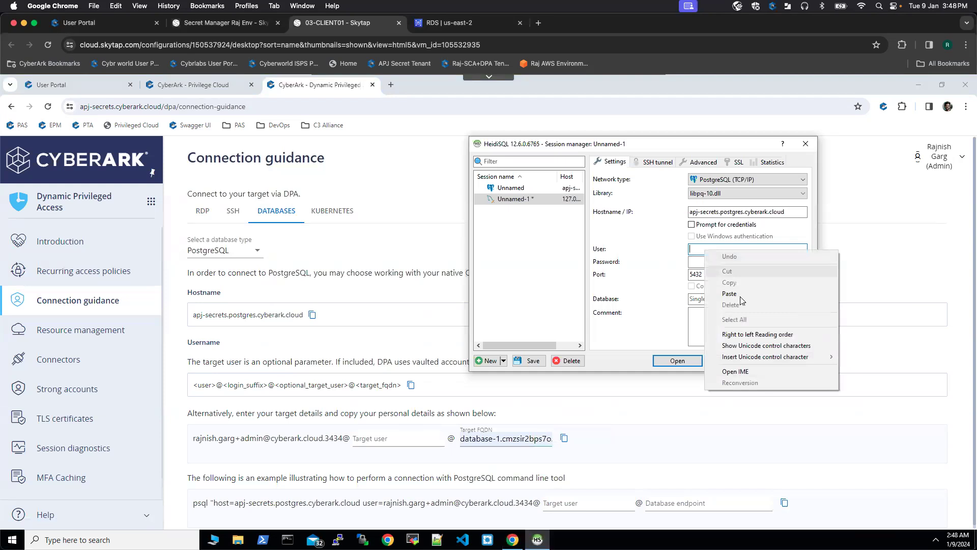
click(728, 294)
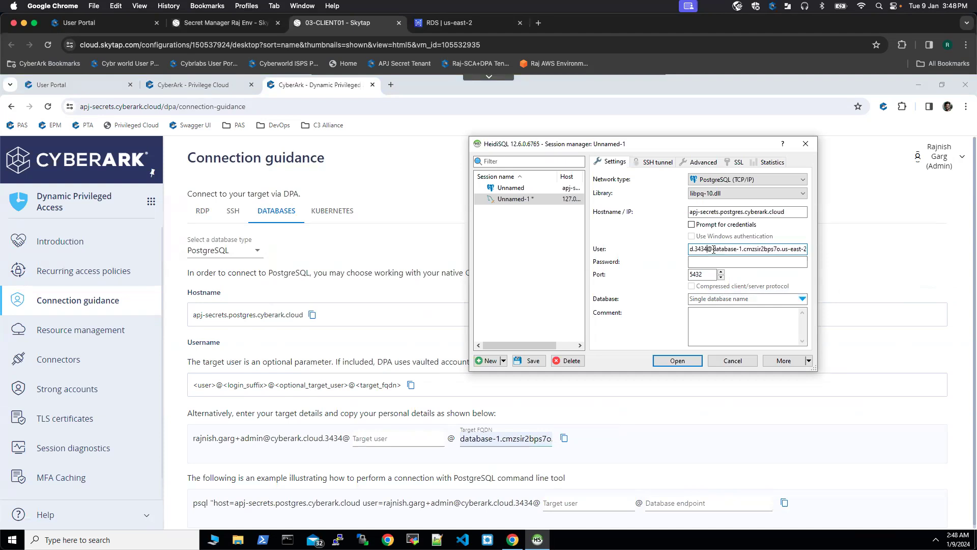
Enable Prompt for credentials, check the Advanced settings, and start connecting.
click(691, 225)
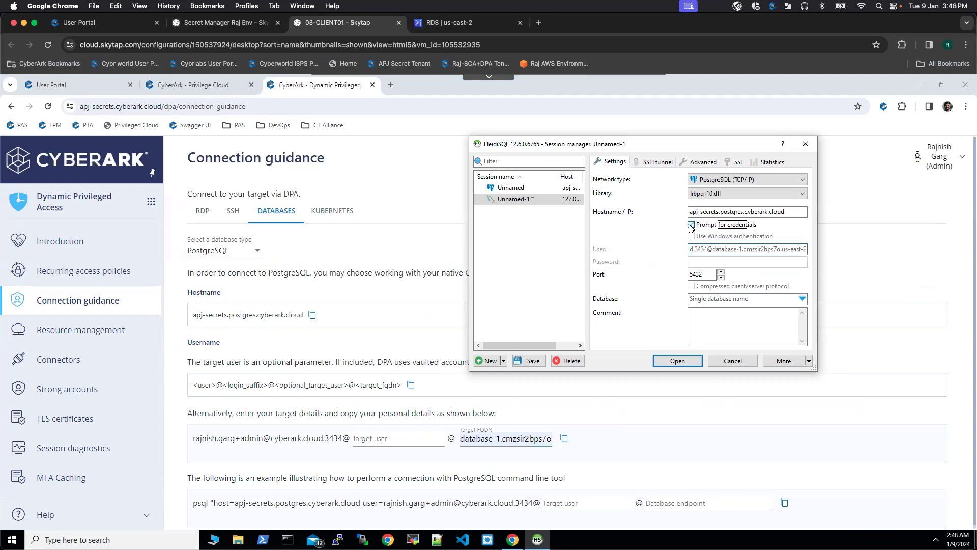
click(691, 224)
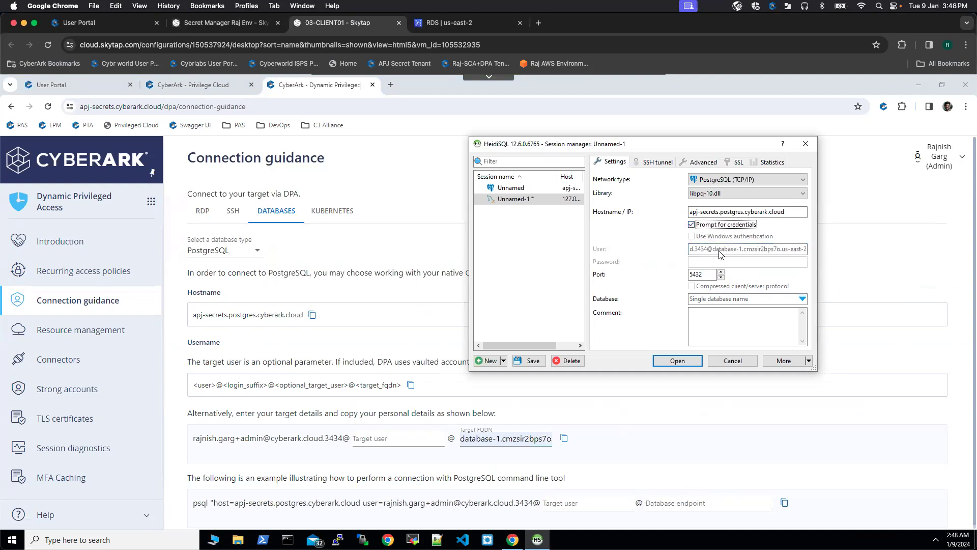
mouse_move(700, 190)
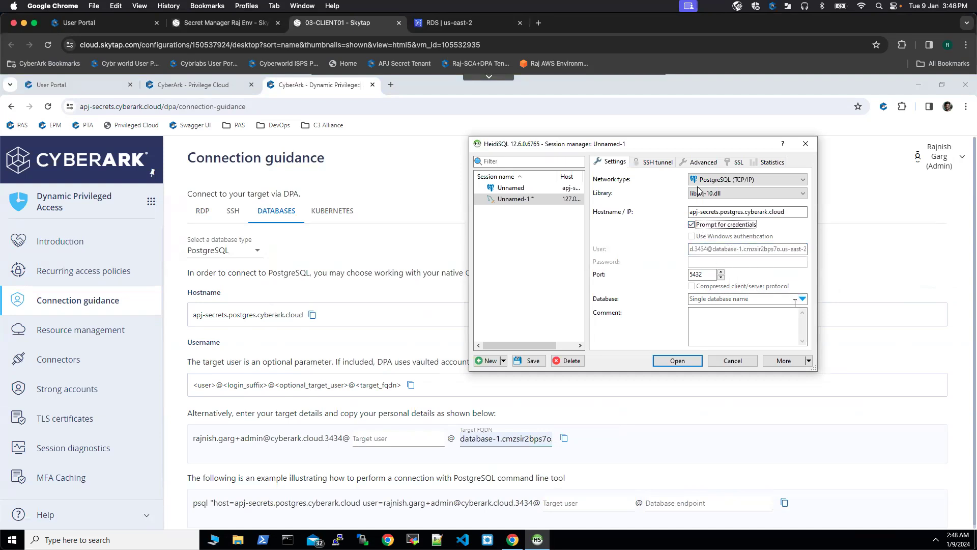
click(703, 162)
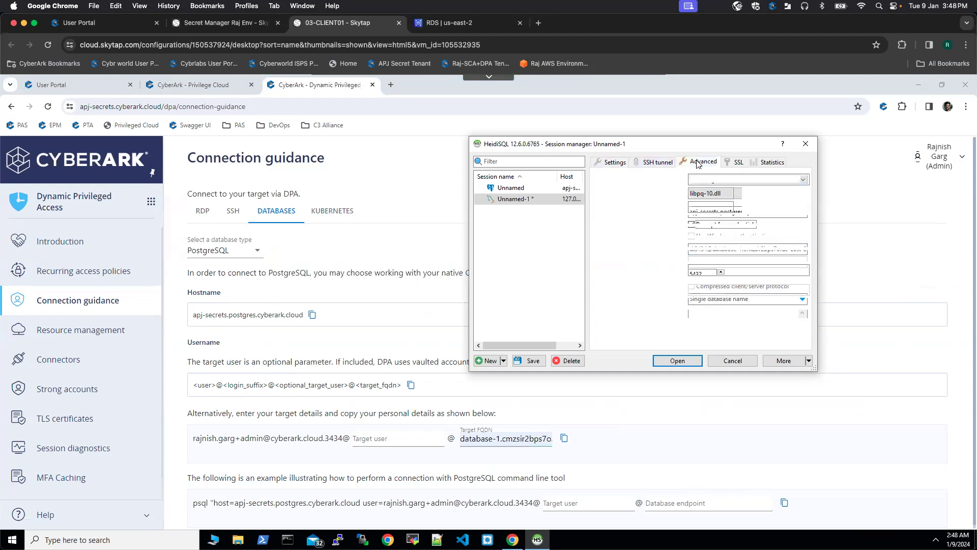
click(702, 162)
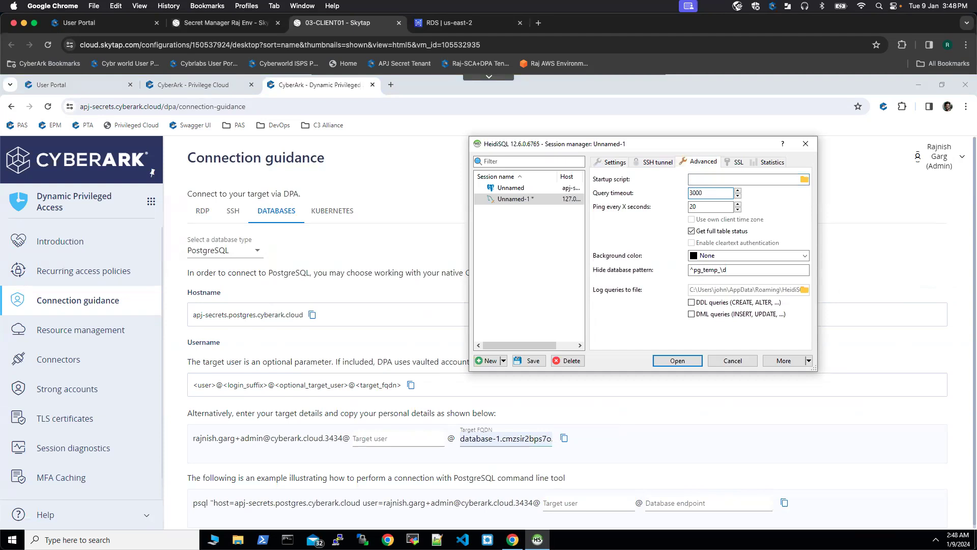
click(613, 162)
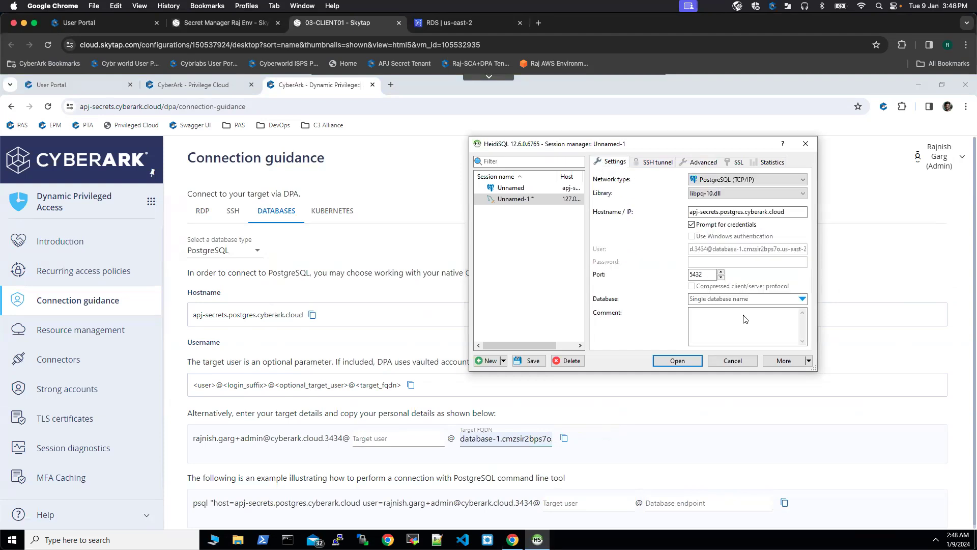
mouse_move(678, 361)
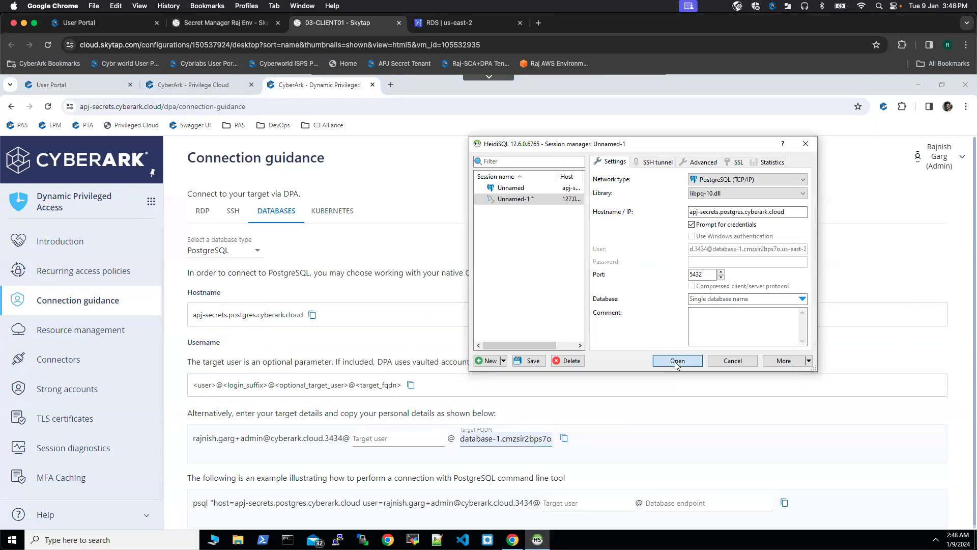
click(677, 360)
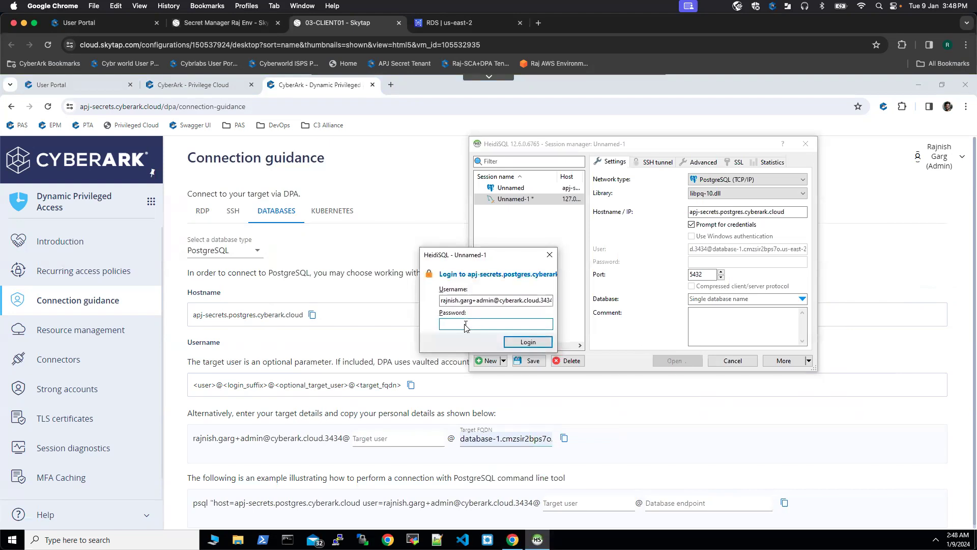
text(•)
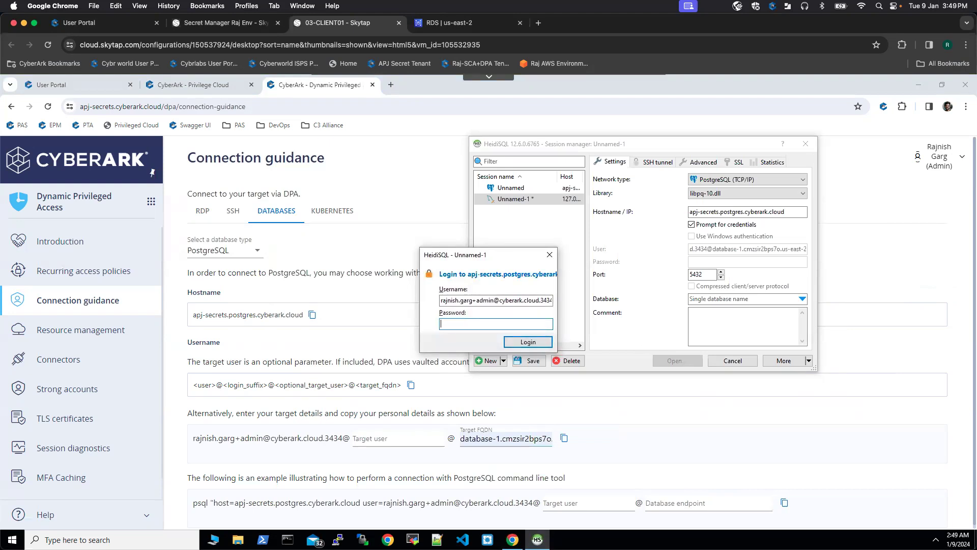
Enter the password and log in to the DPA Postgres endpoint.
text(••)
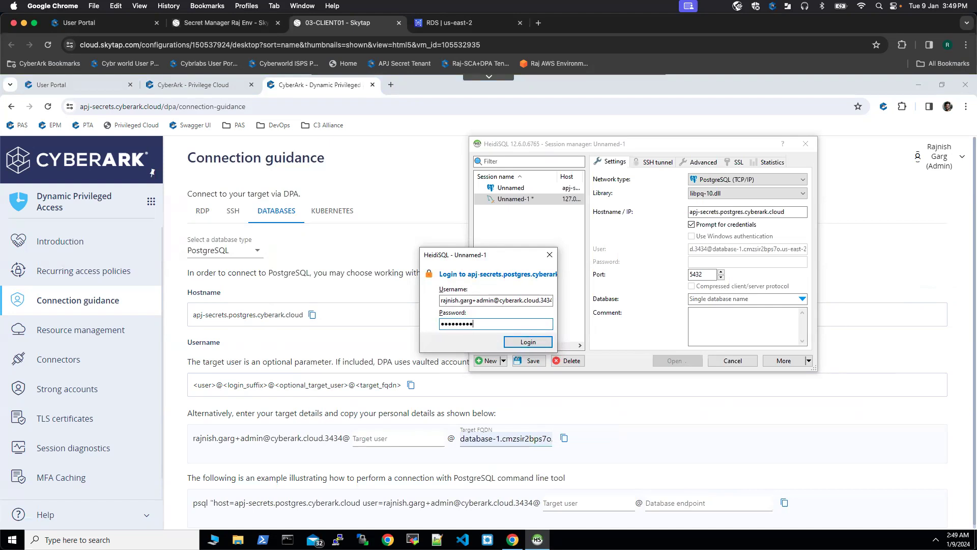
text(••••••)
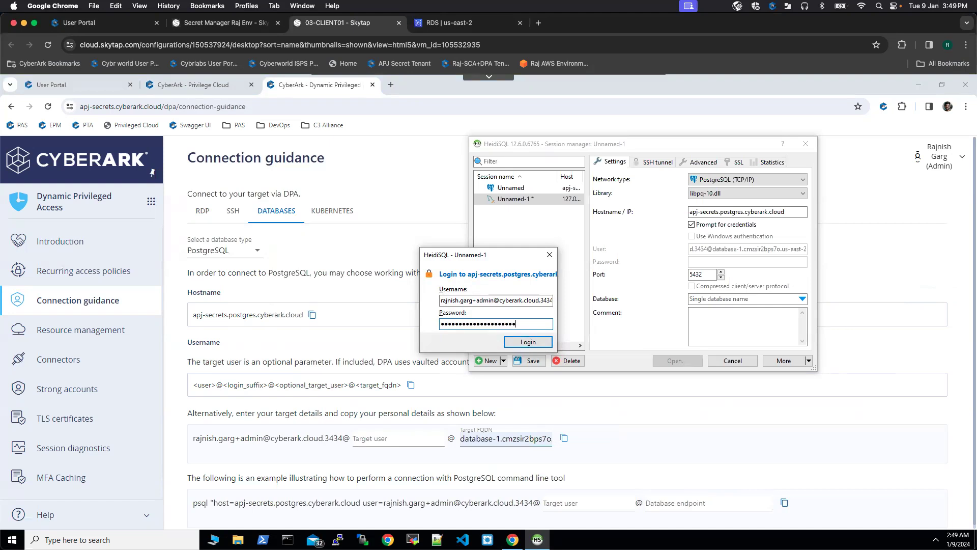
click(528, 341)
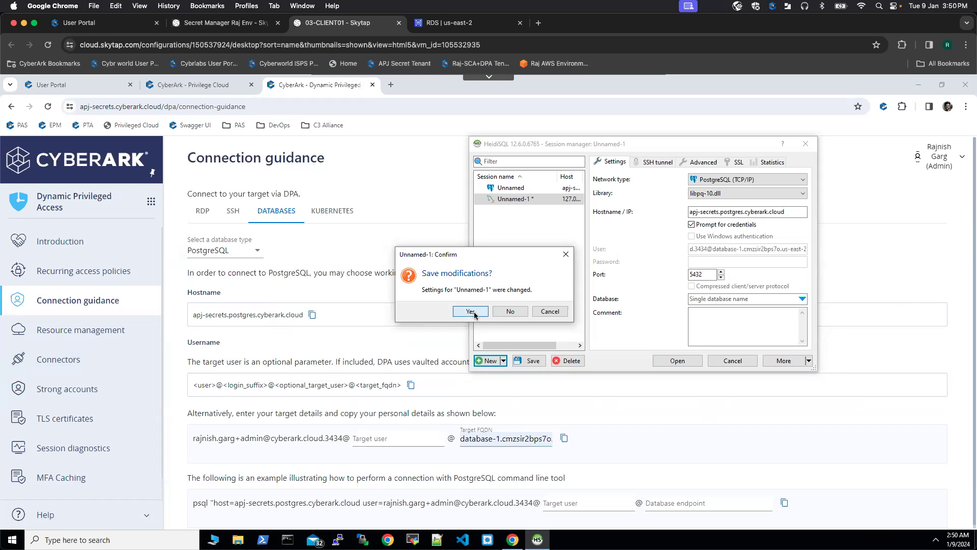
Save the session modifications and run SELECT CURRENT_USER in a new query tab.
click(469, 311)
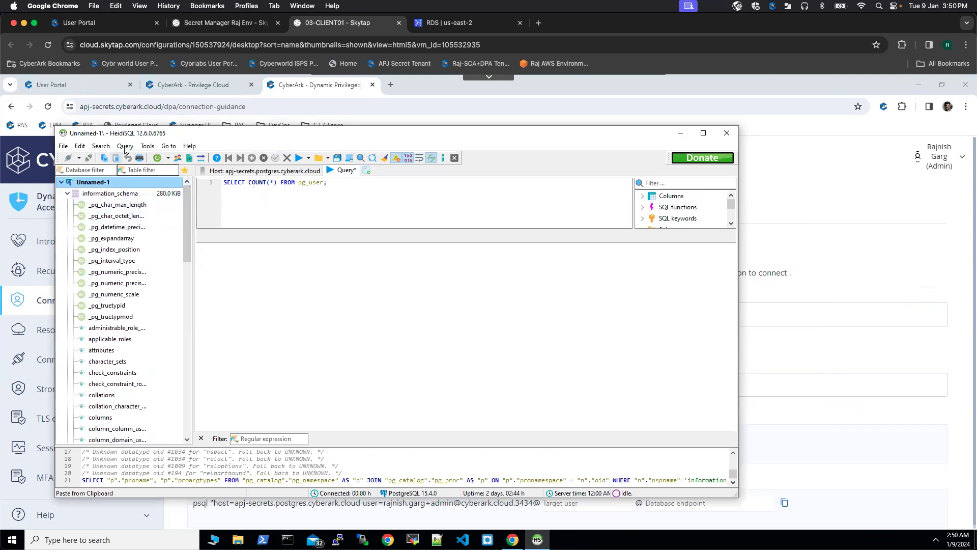
click(125, 146)
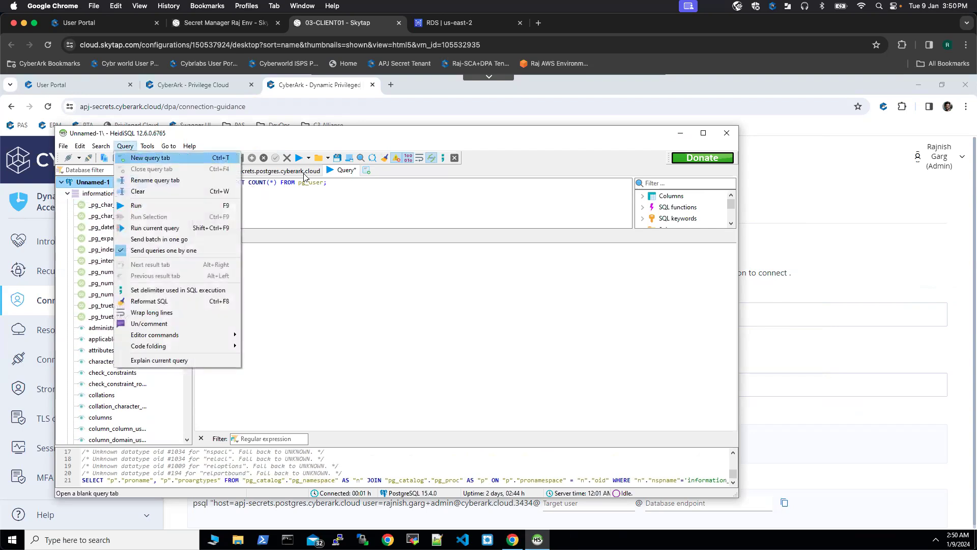
click(149, 157)
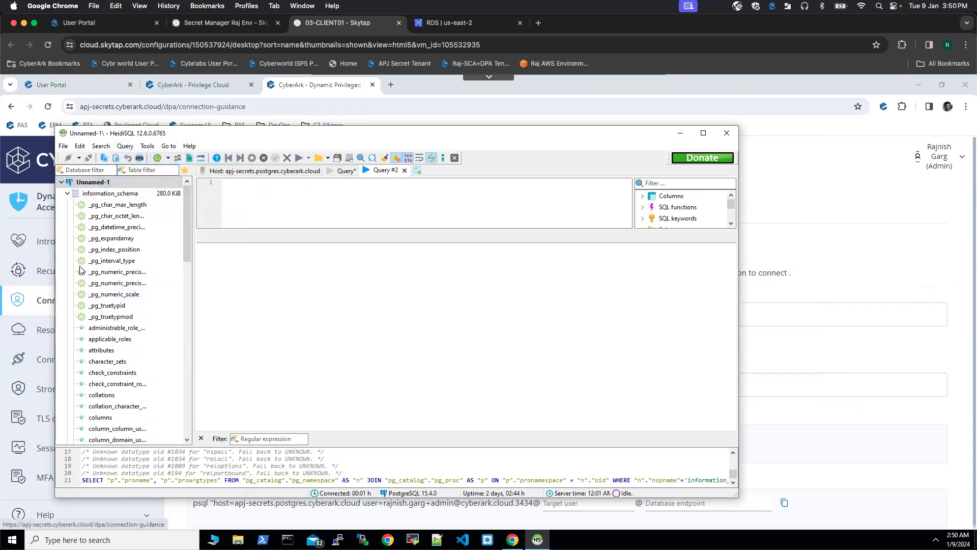
text(SELECT)
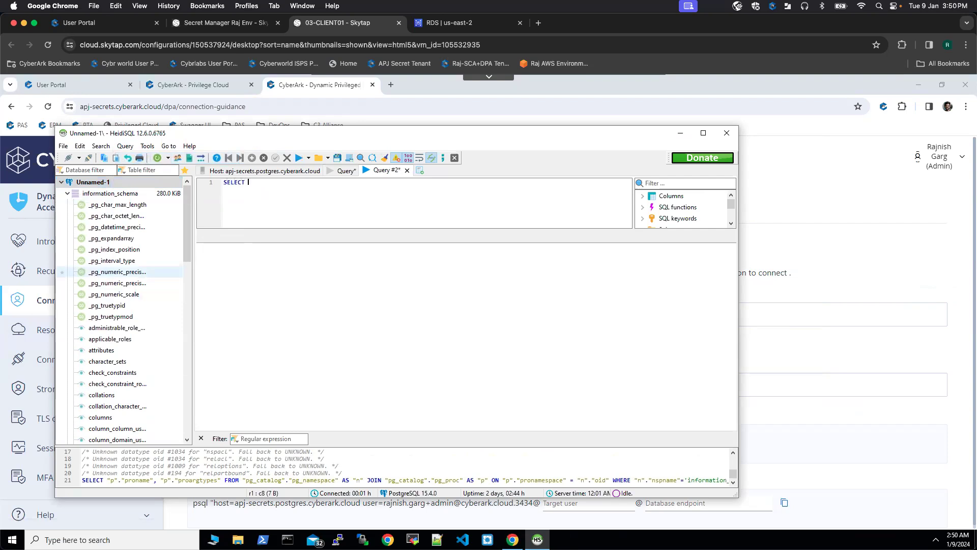
text(current_u)
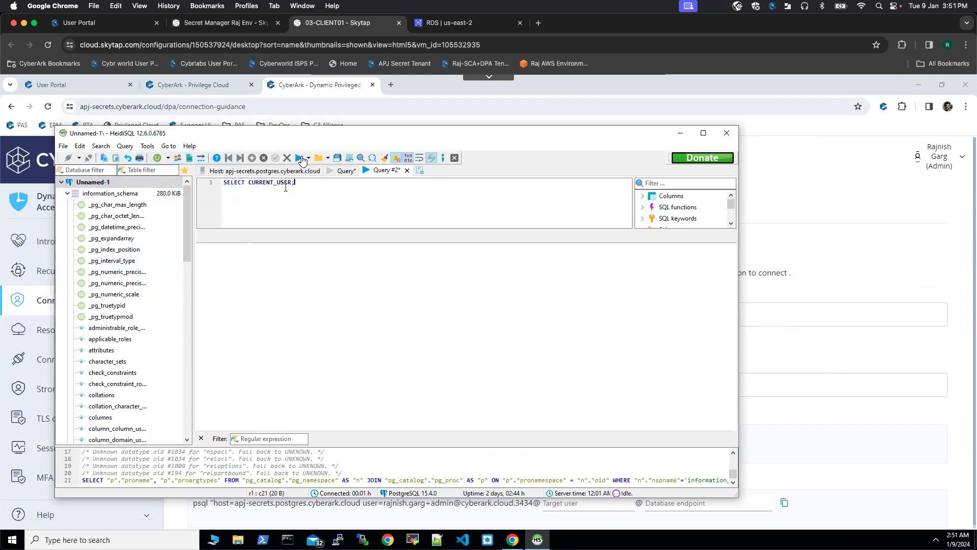
click(299, 157)
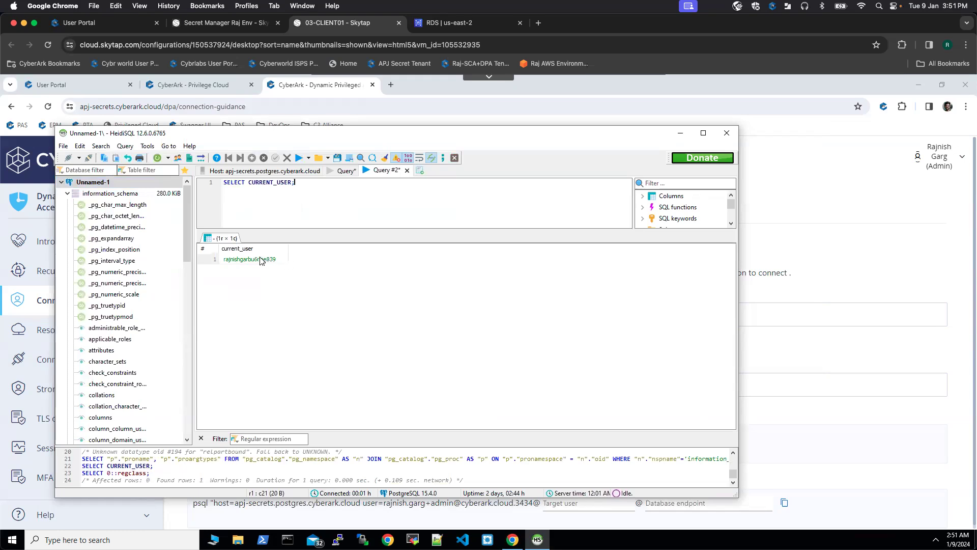
mouse_move(255, 258)
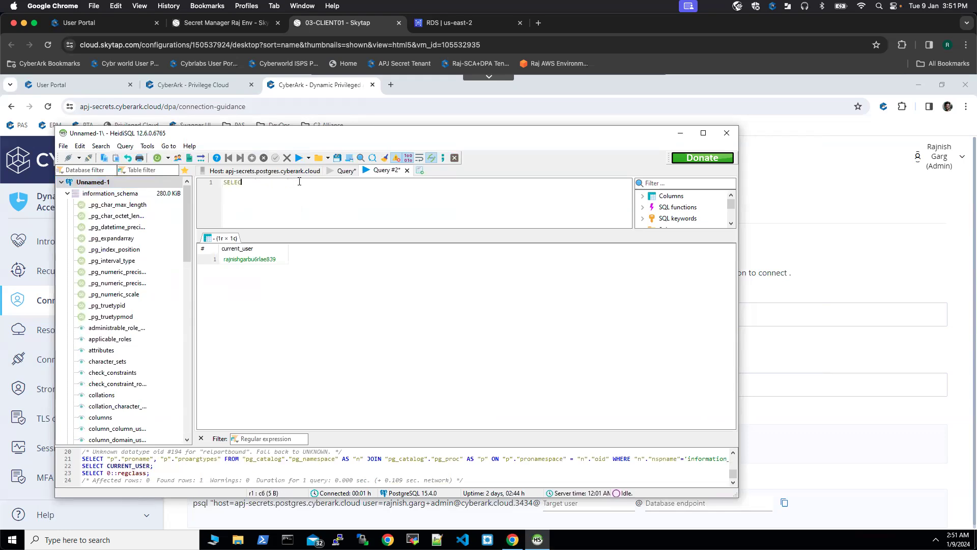
Run SELECT COUNT(*) FROM pg_user, which returns 15.
text(T)
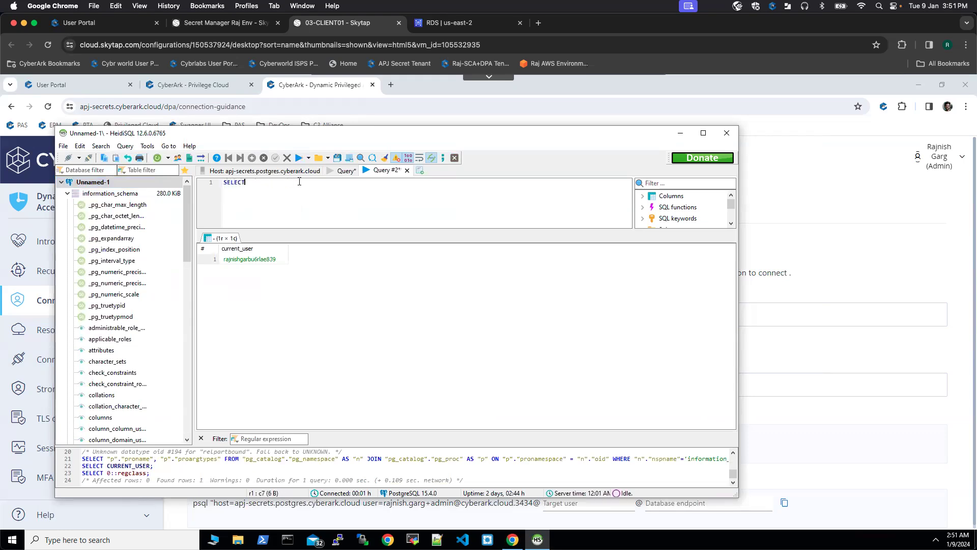
text(COUNT()
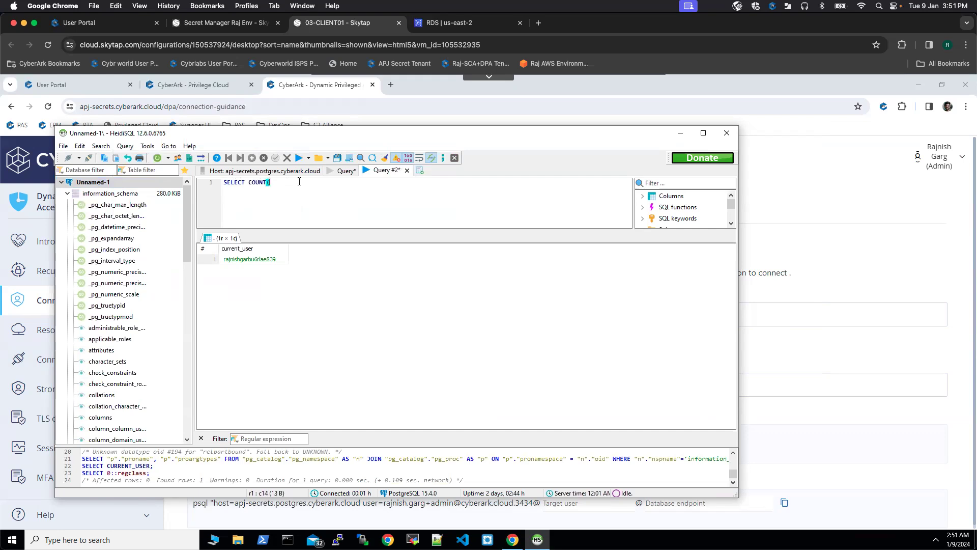
text((*))
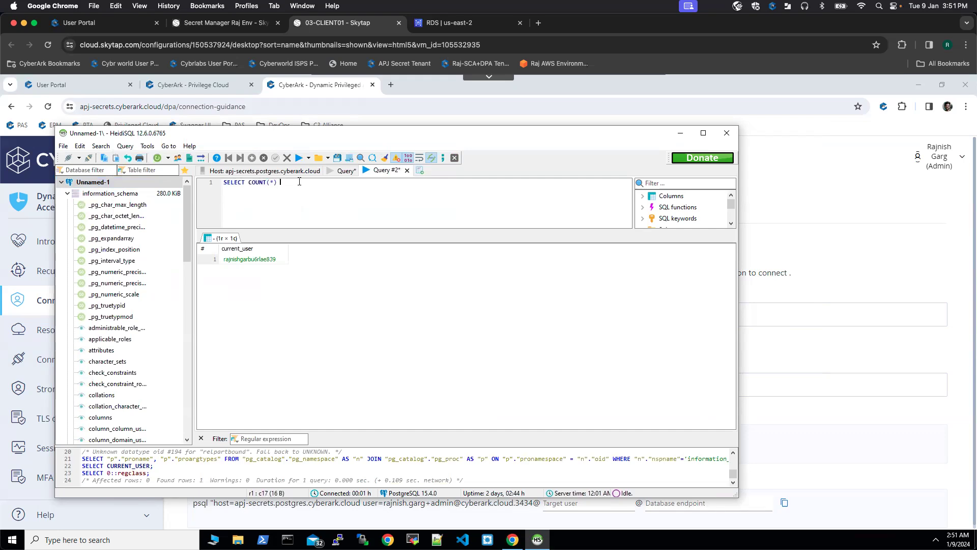
text(FROM pg)
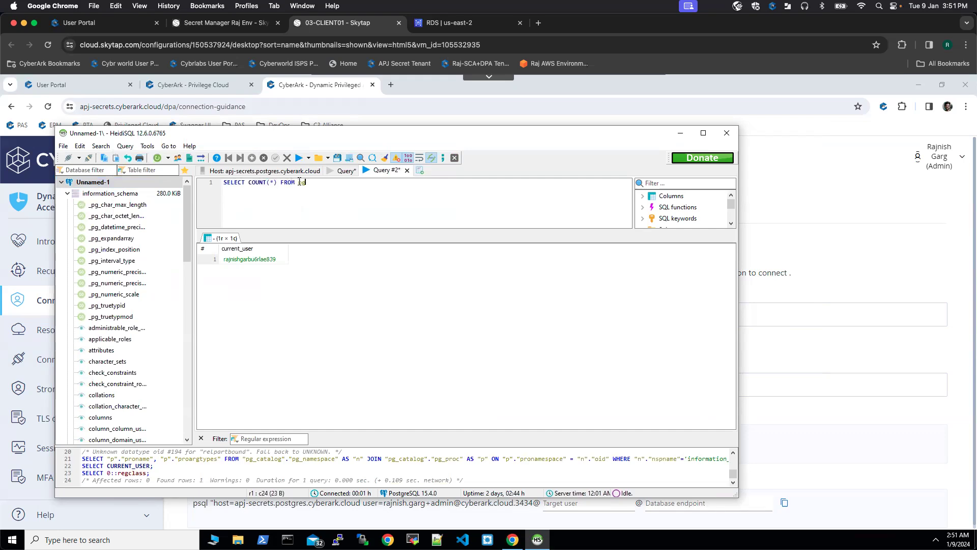
text(pg_user;)
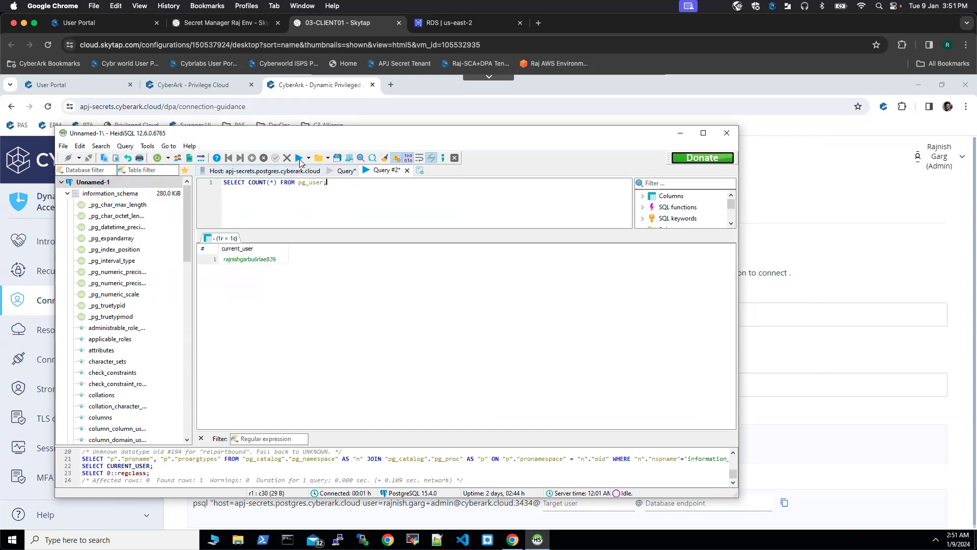
click(299, 157)
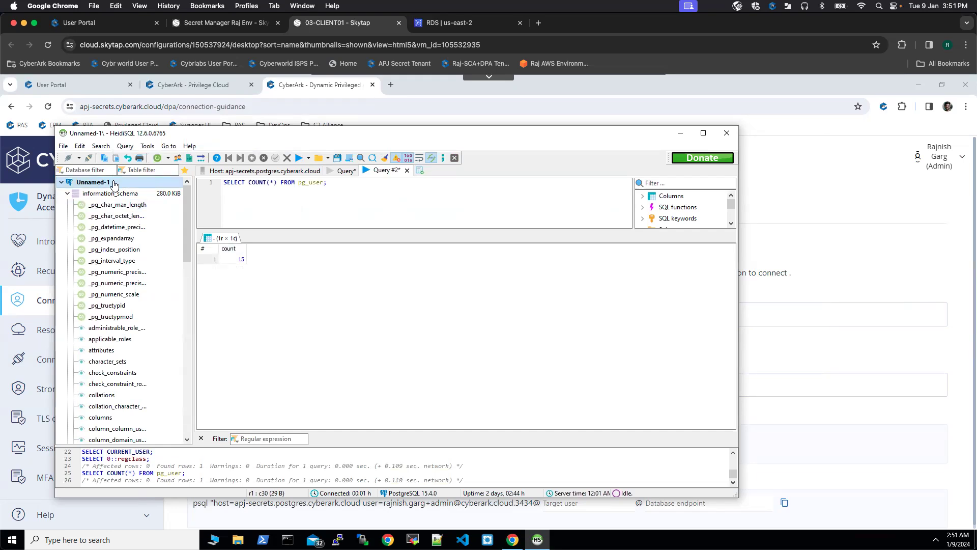
Disconnect the Postgres session from the database tree's context menu.
right_click(93, 183)
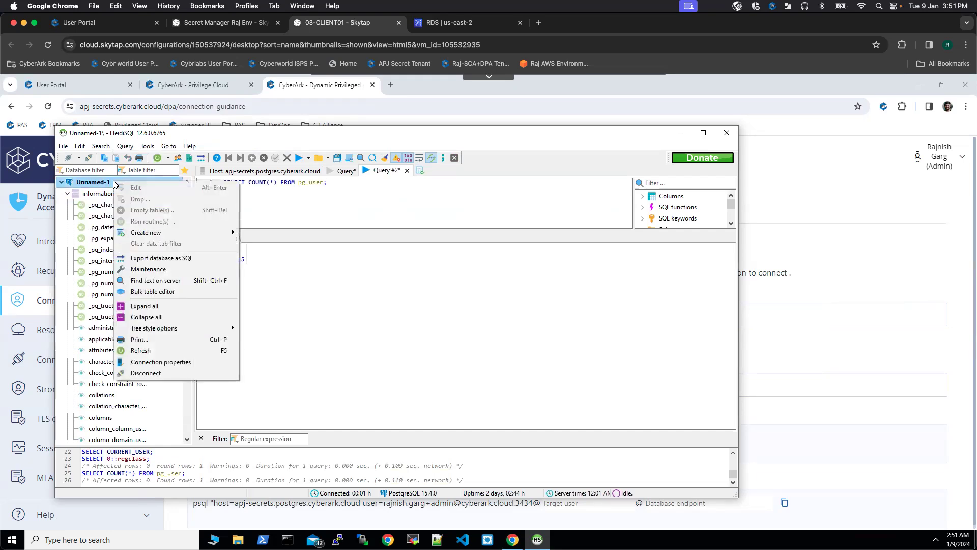
mouse_move(146, 373)
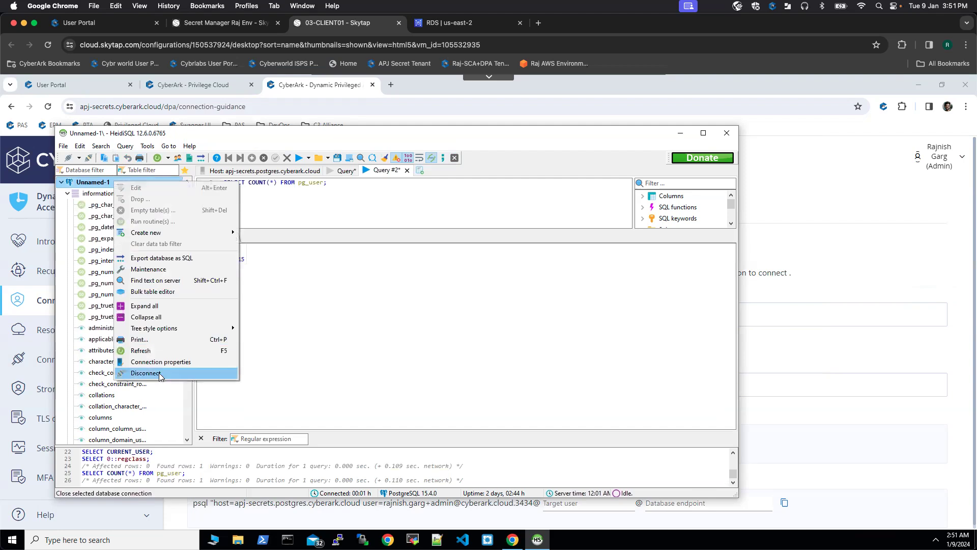
click(147, 373)
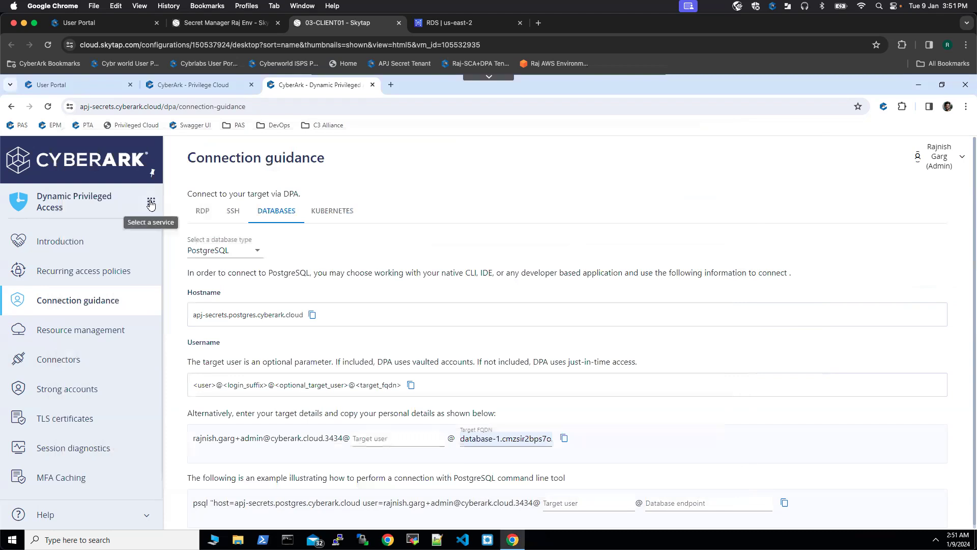
Switch to the CyberArk Audit service and bring up Session monitoring.
click(151, 201)
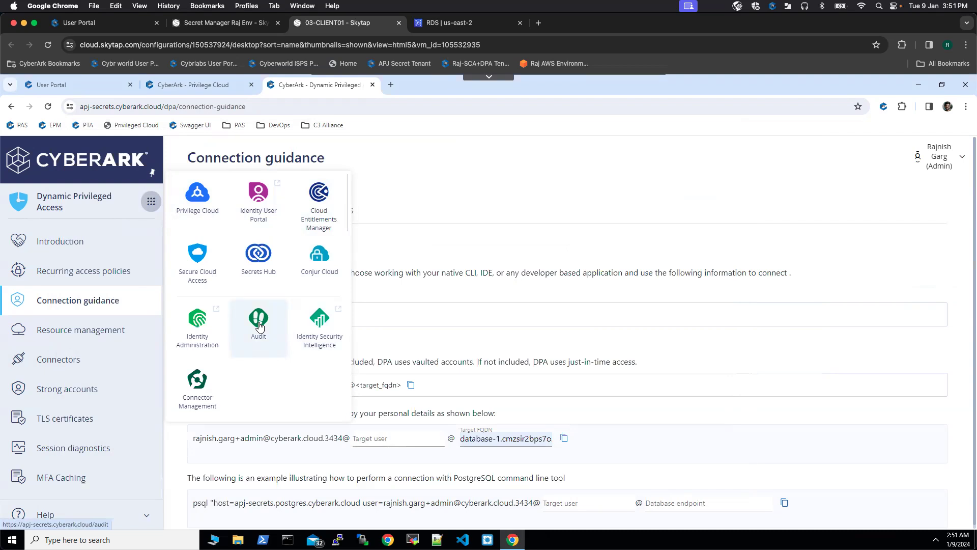
click(258, 324)
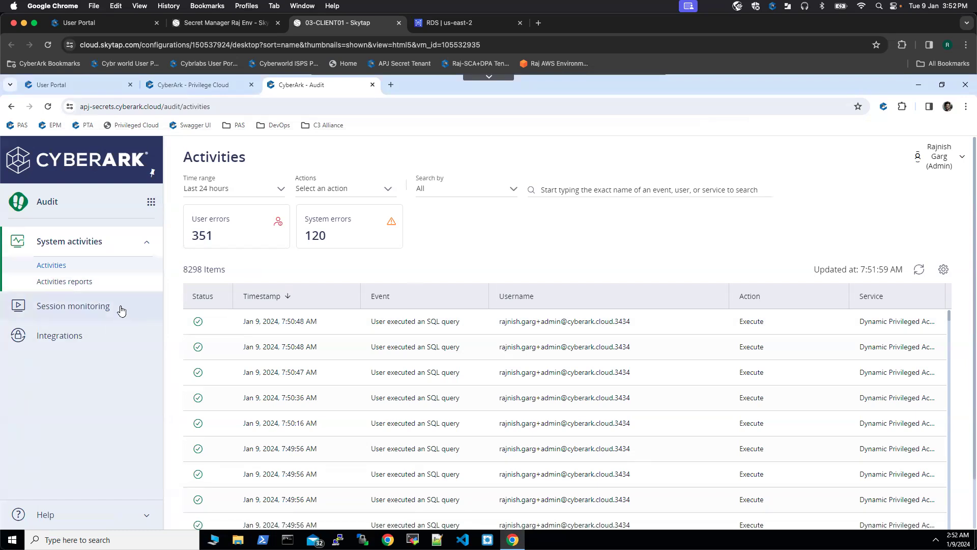
click(72, 306)
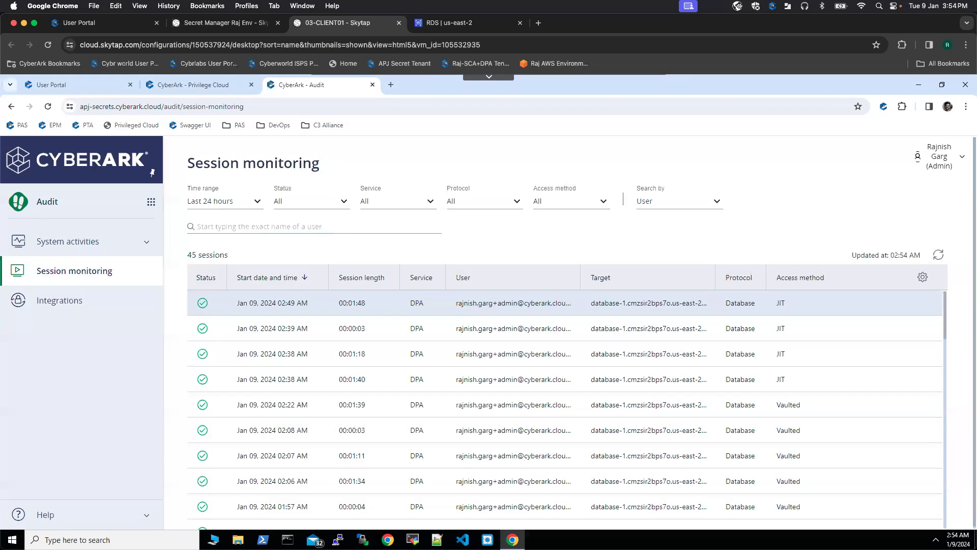
mouse_move(444, 200)
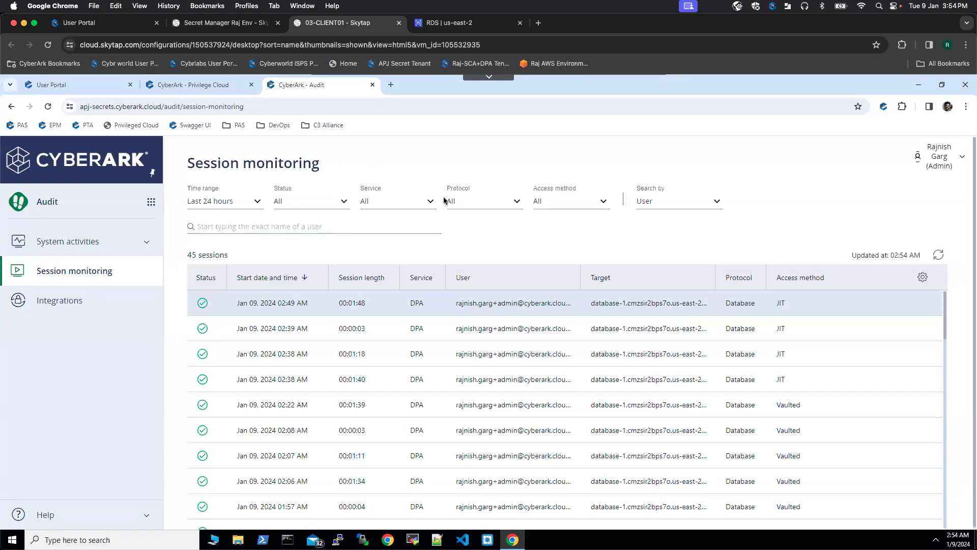
mouse_move(433, 284)
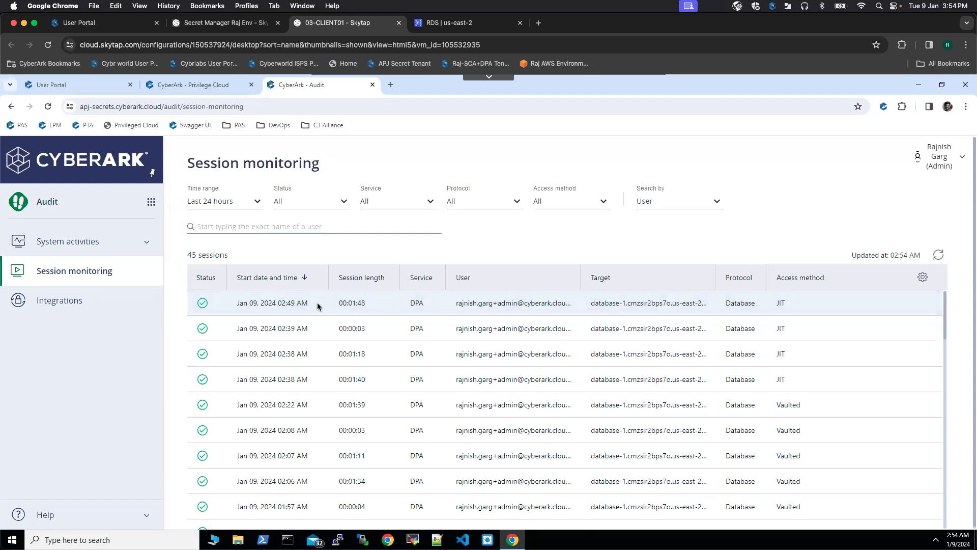
Open the latest JIT session's details: status Ended, target database-1, database postgres.
click(272, 302)
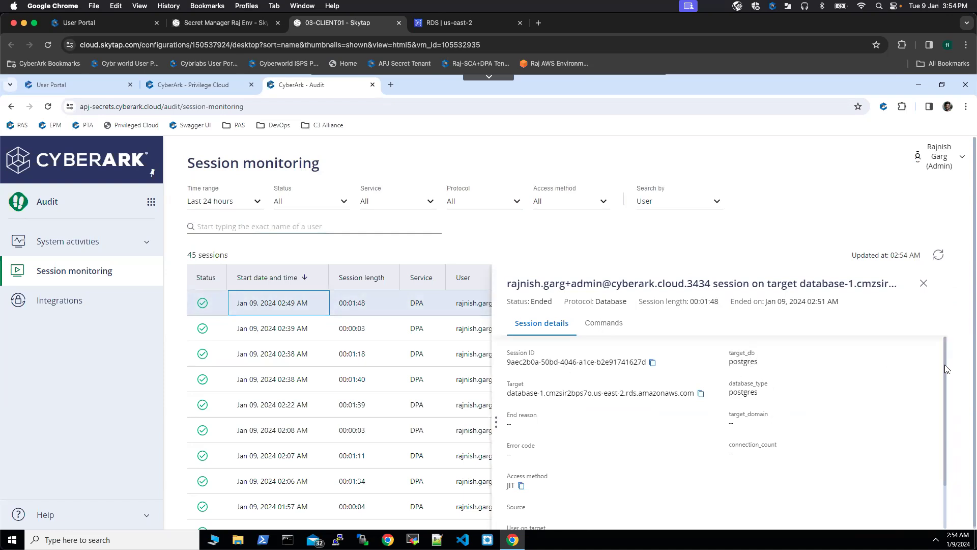
Review the database-1 session details and show its 30 recorded commands, starting with SELECT COUNT(*).
scroll(down, 3)
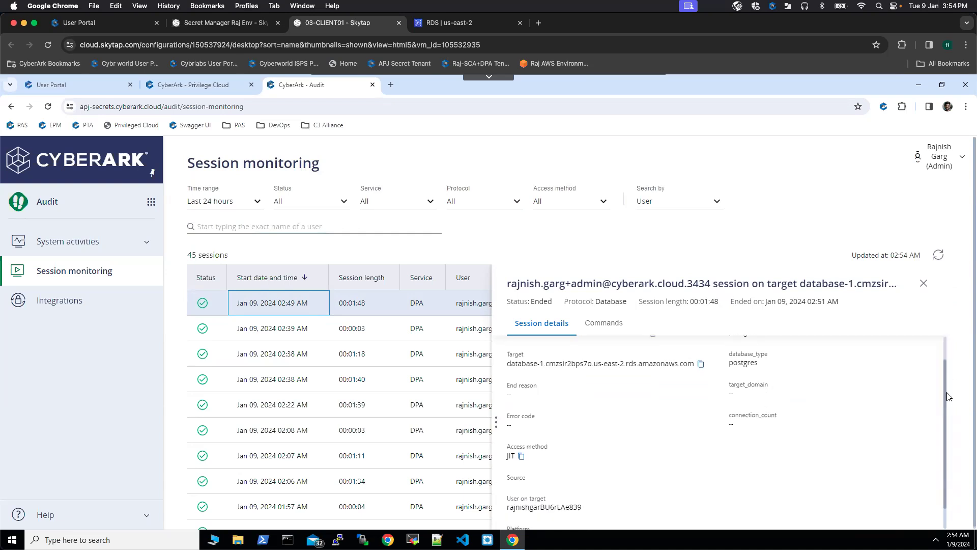
scroll(down, 3)
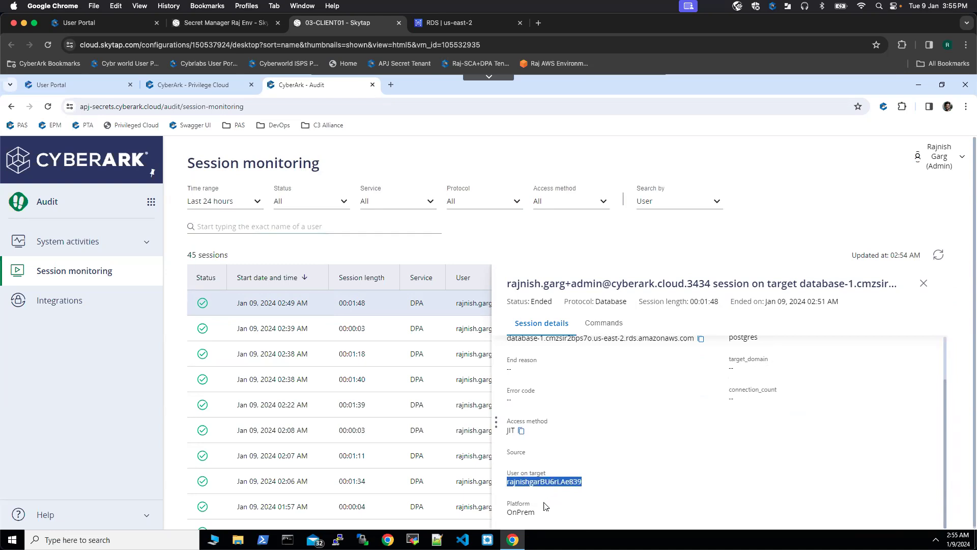
click(602, 322)
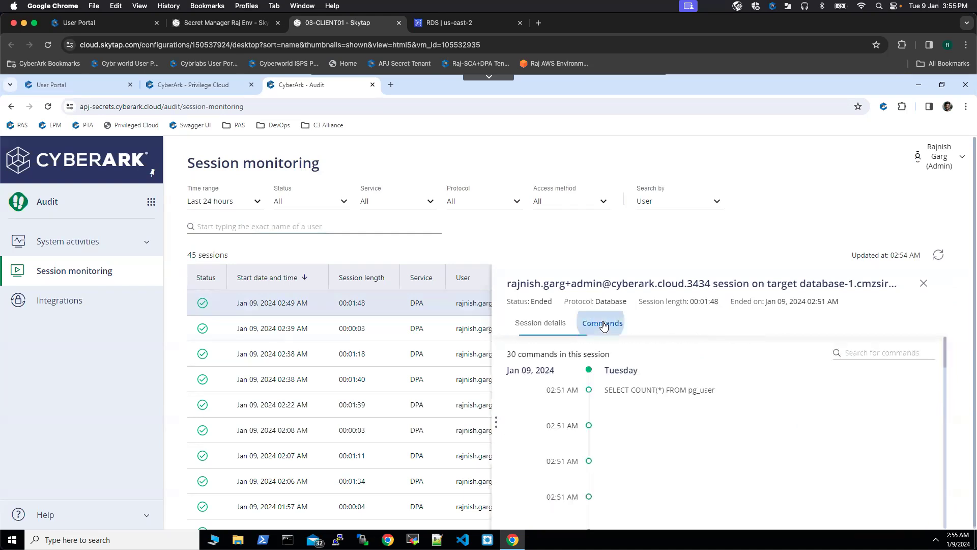
click(602, 323)
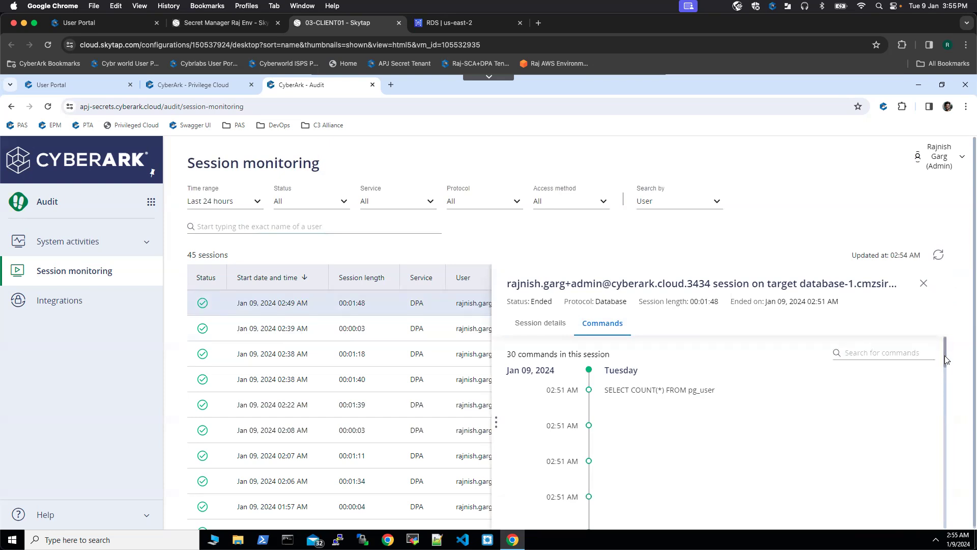
scroll(down, 3)
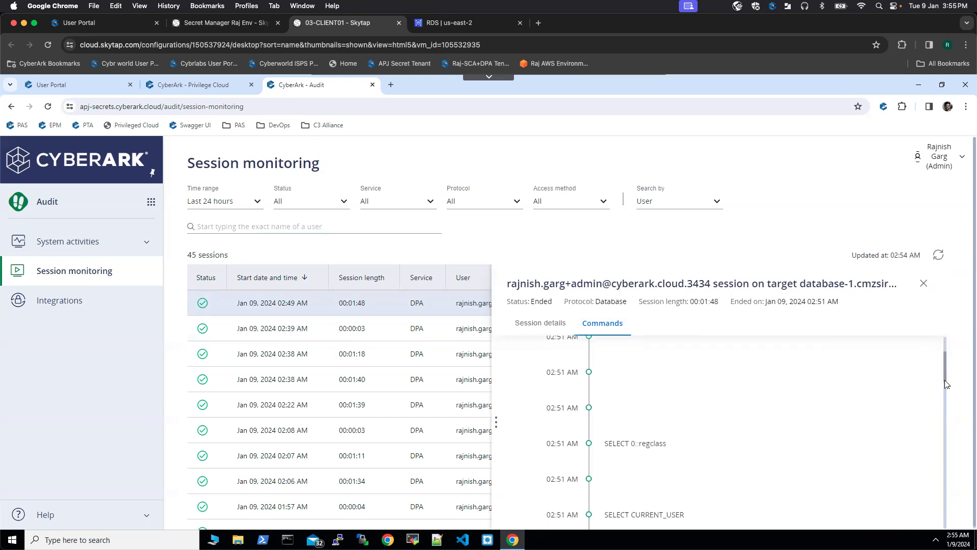
scroll(down, 3)
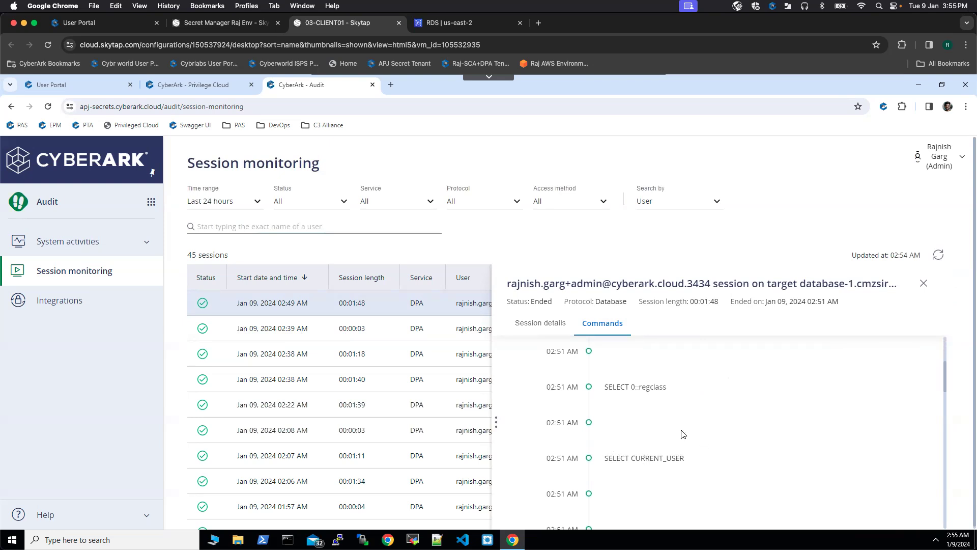
mouse_move(712, 386)
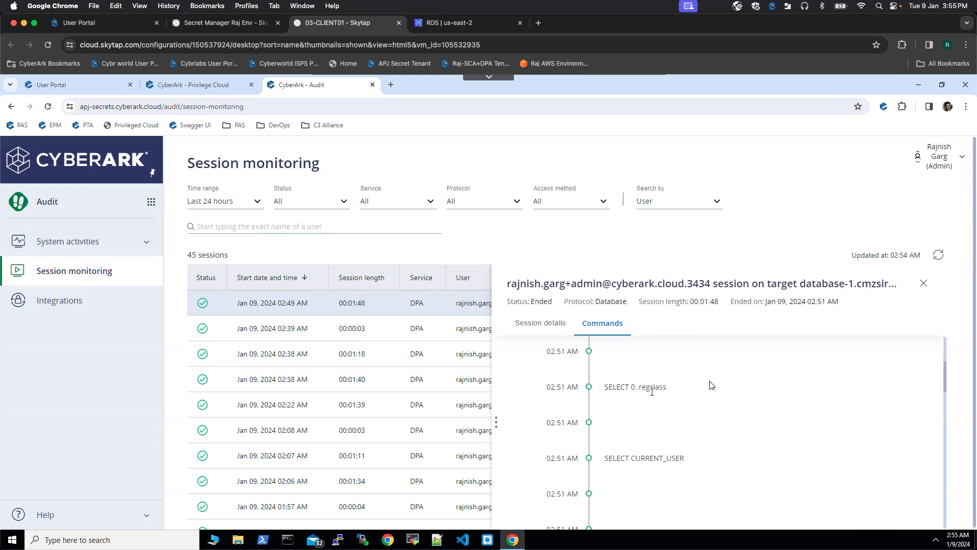
mouse_move(555, 399)
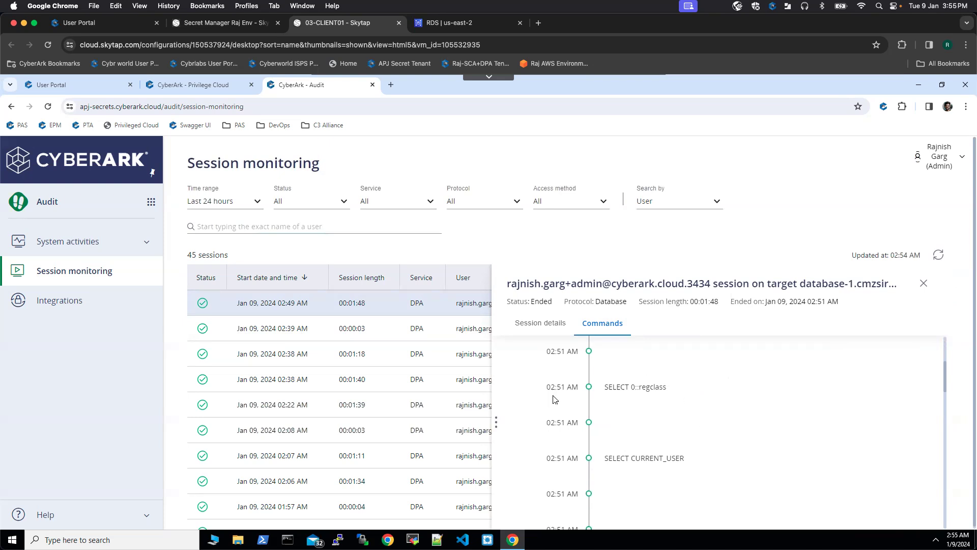